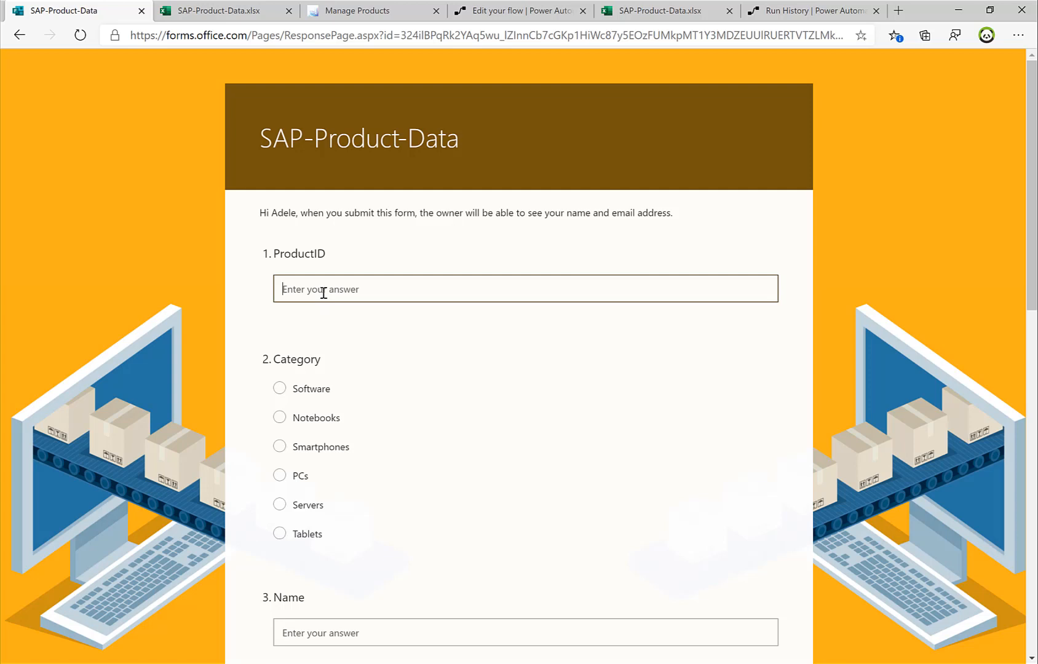
- Submit the survey for HBR-400, a Notebooks-category Surface Book 4, with price and dimensions
type("HBR-")
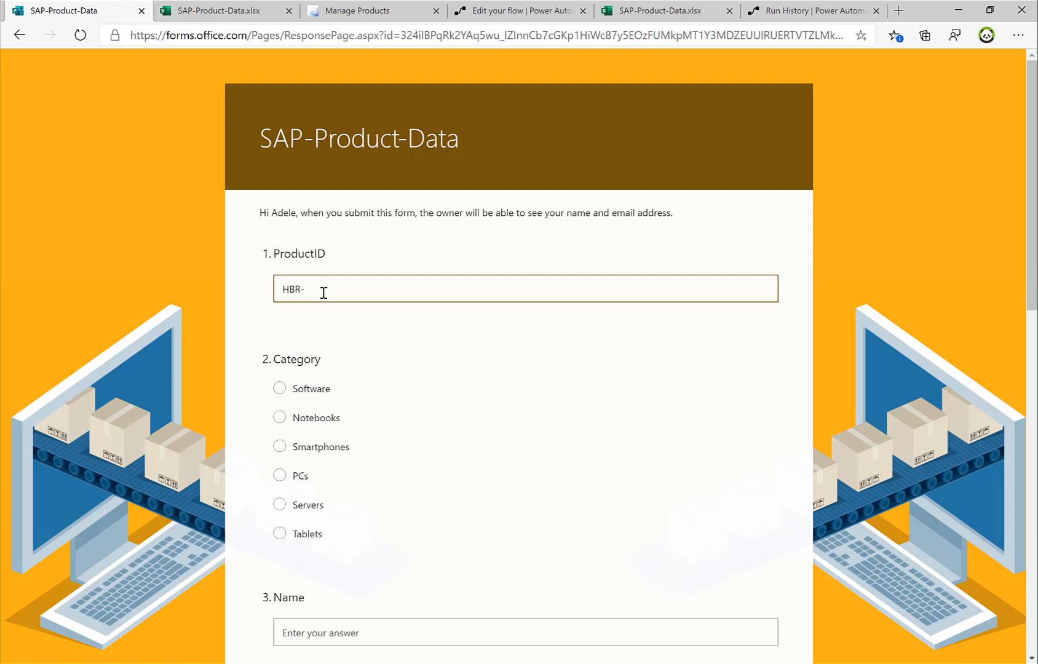
type("400")
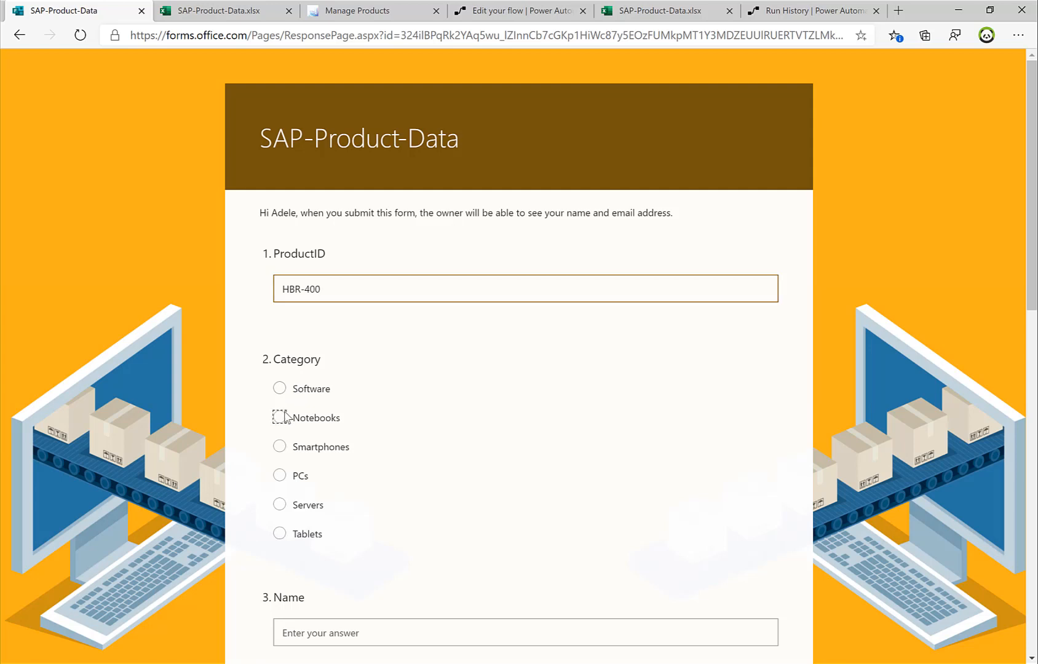
left_click(279, 417)
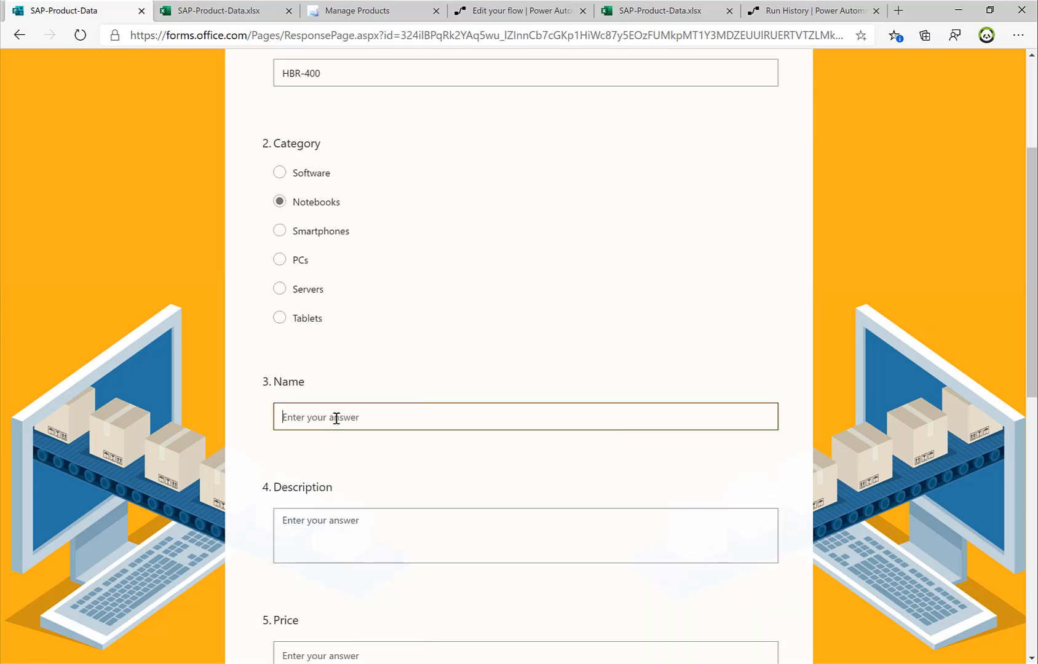
type("Surface B")
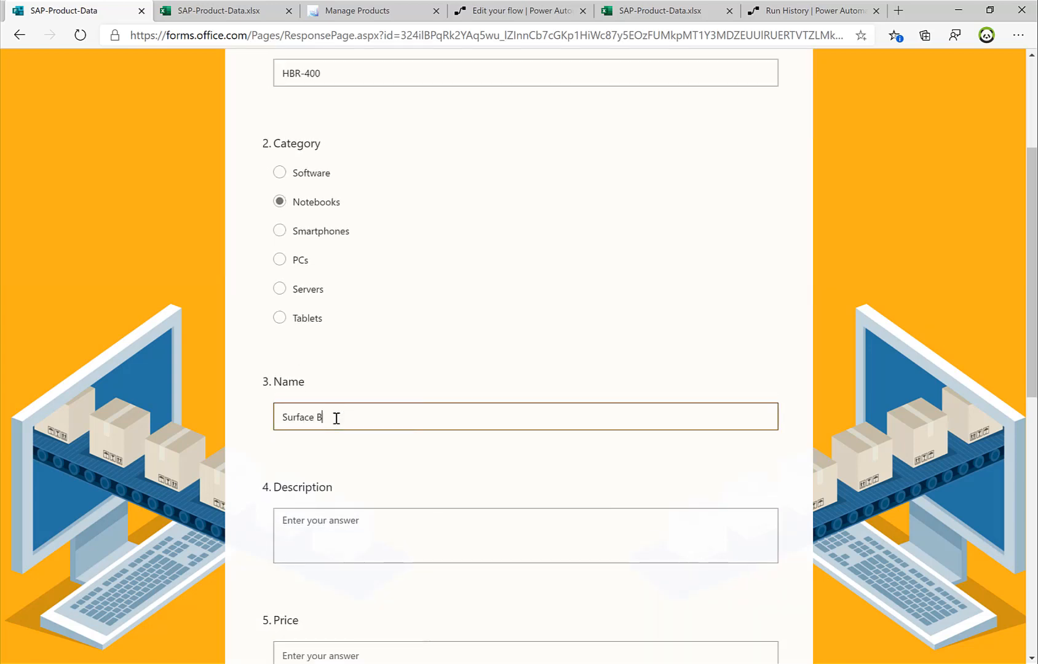
type("very latest device")
left_click(526, 652)
type("499")
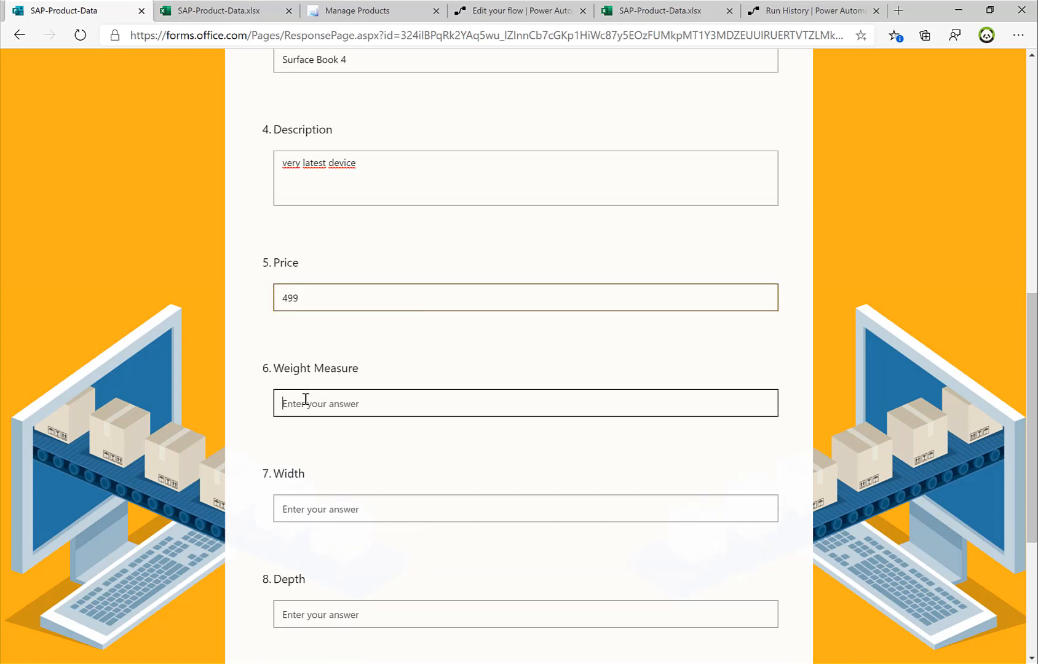
type("2")
left_click(525, 508)
type("30")
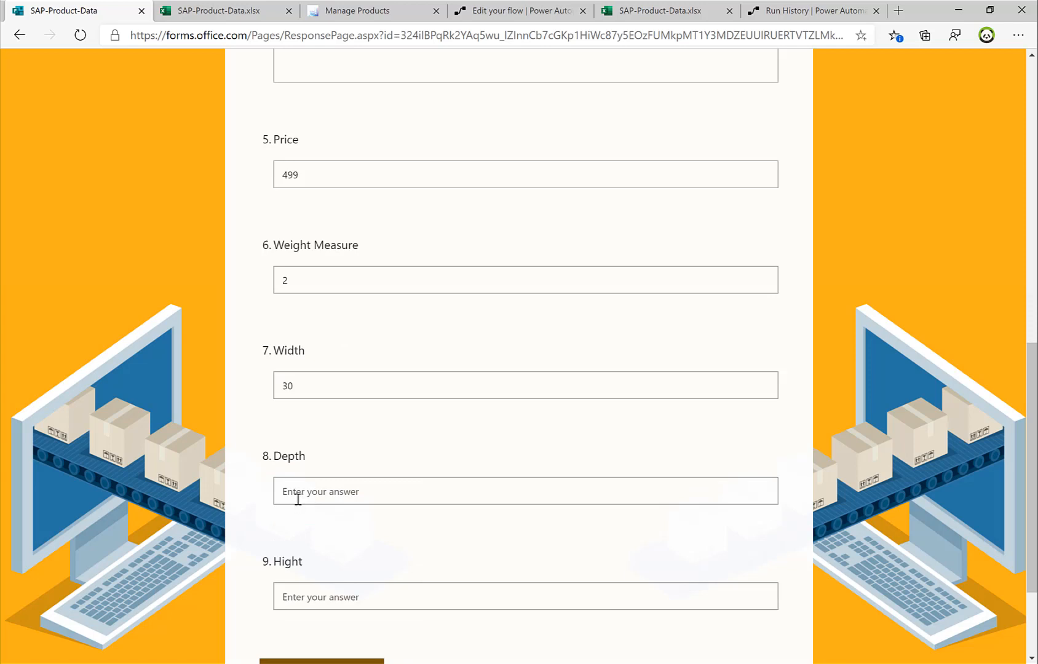
scroll("down", 3)
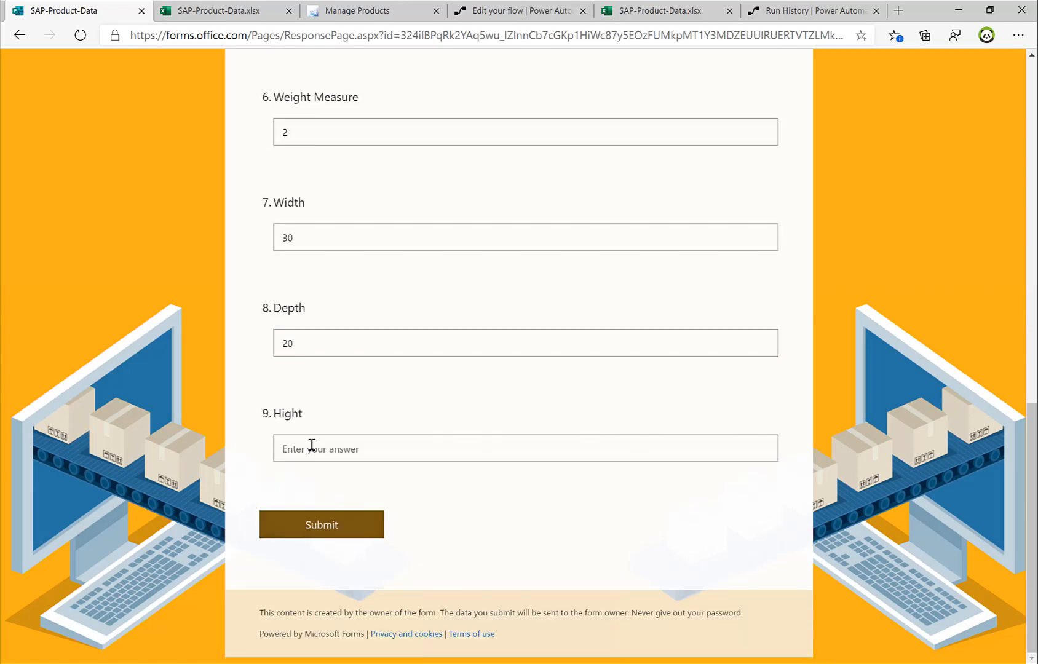
type("1")
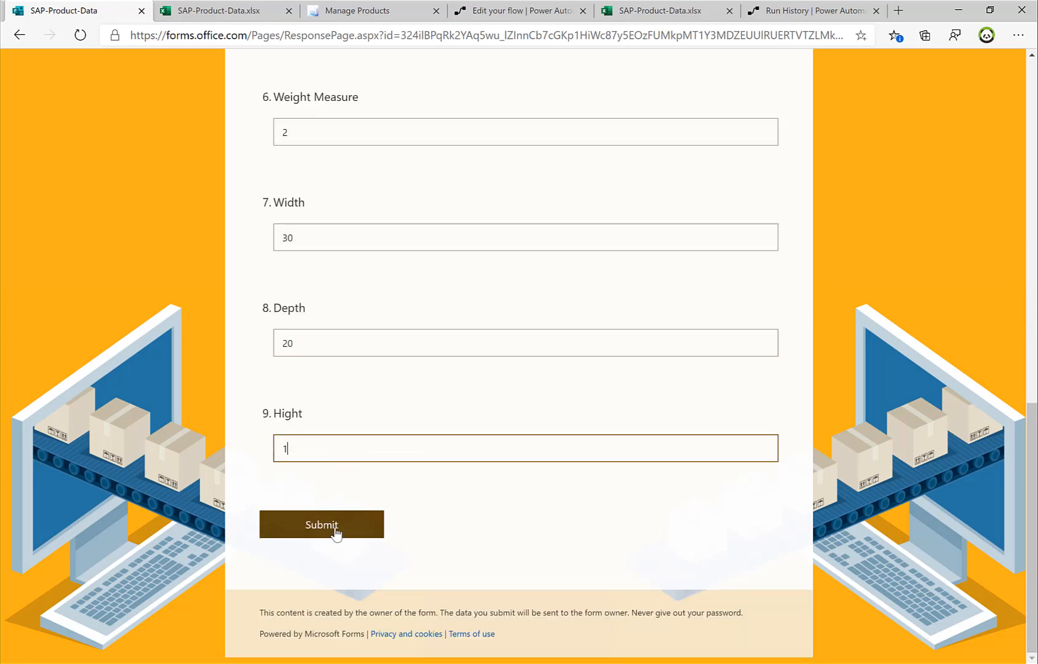
left_click(320, 524)
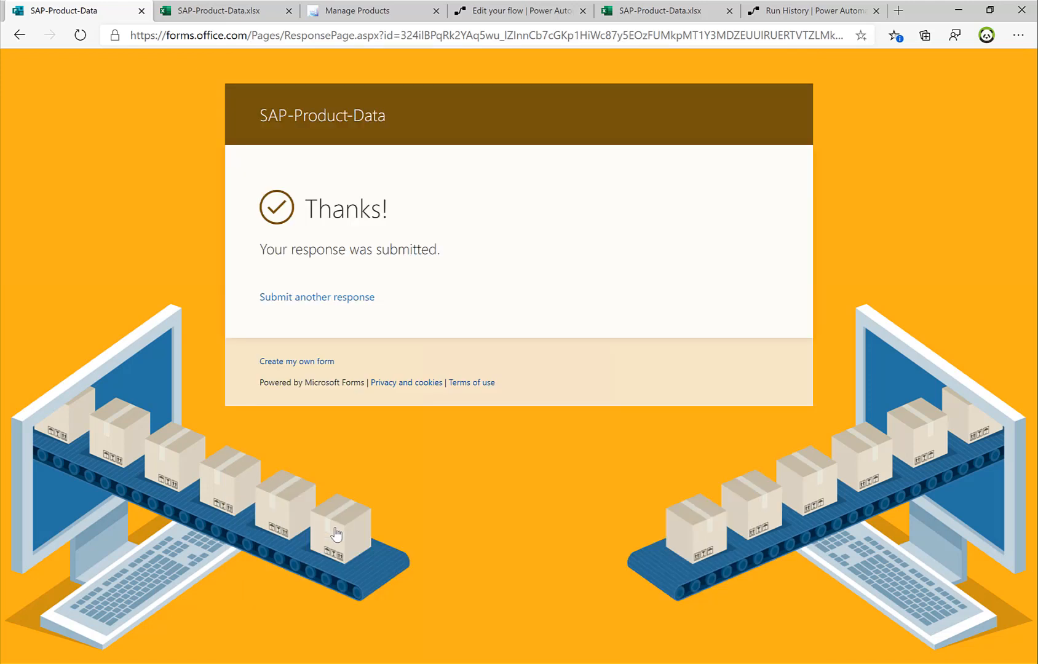
mouse_move(292, 268)
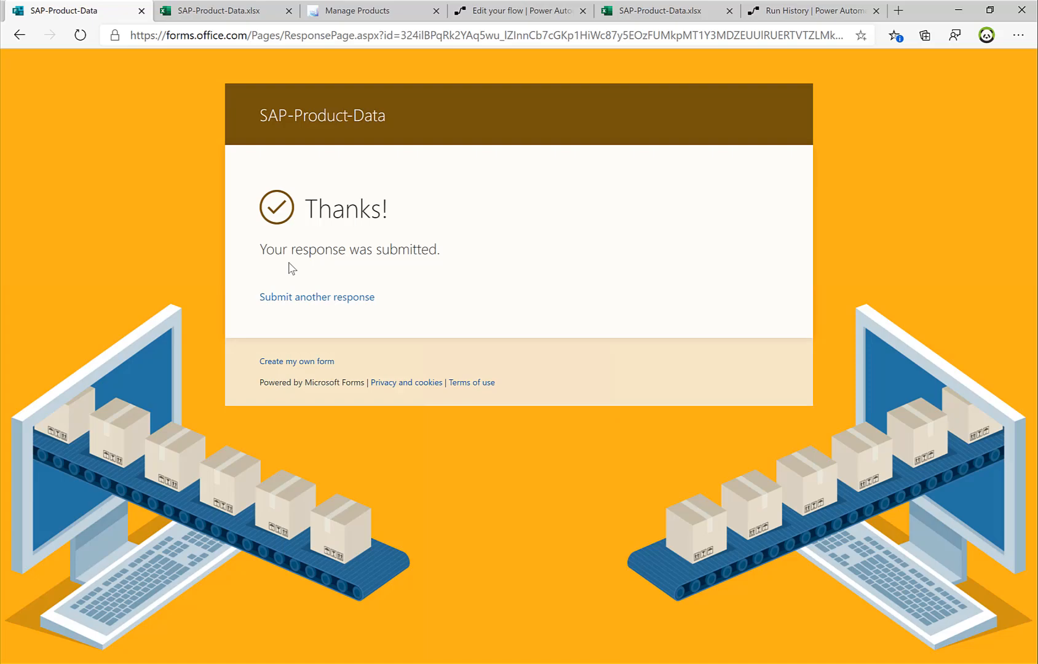
- Switch to the SAP-Product-Data.xlsx tab to see the new HBR-400 response row
left_click(222, 10)
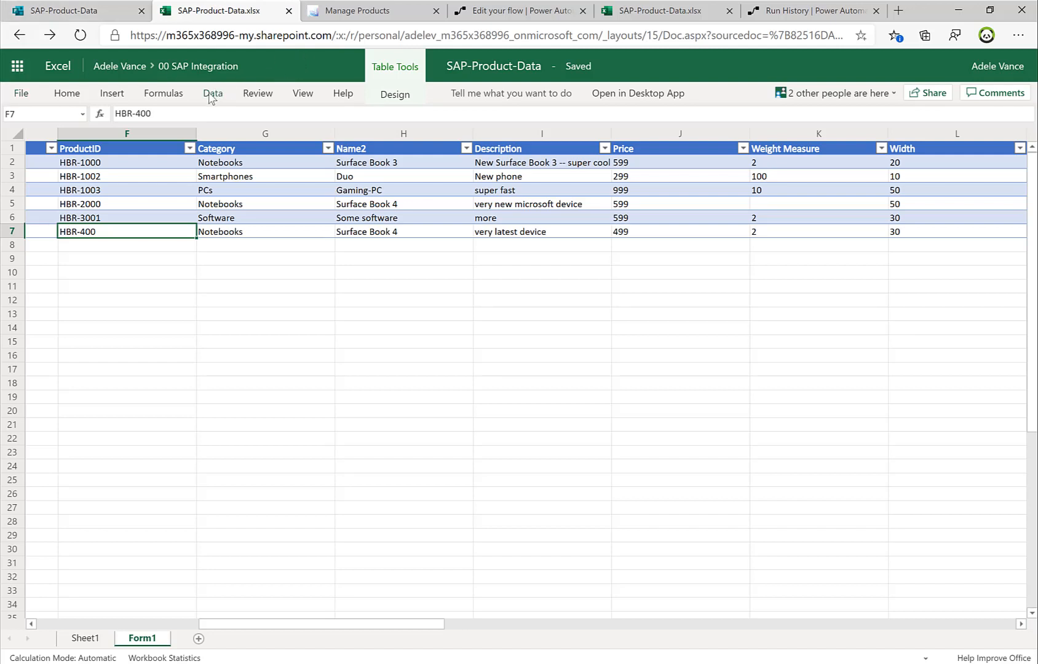
- From Data > Flow, run Create new Product on the selected HBR-400 row
left_click(213, 93)
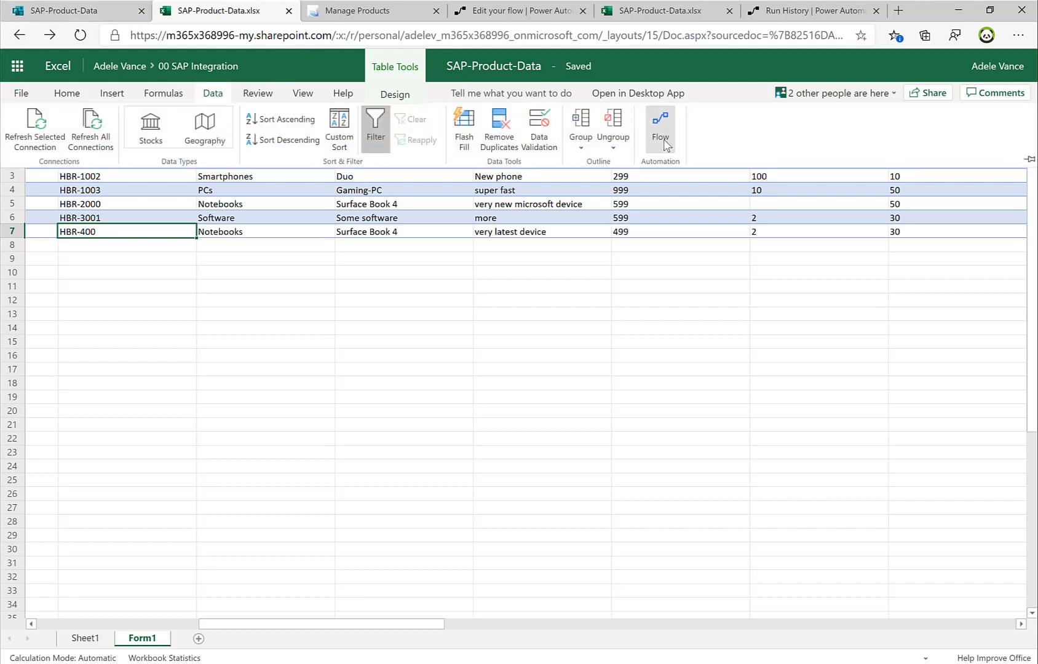
left_click(659, 126)
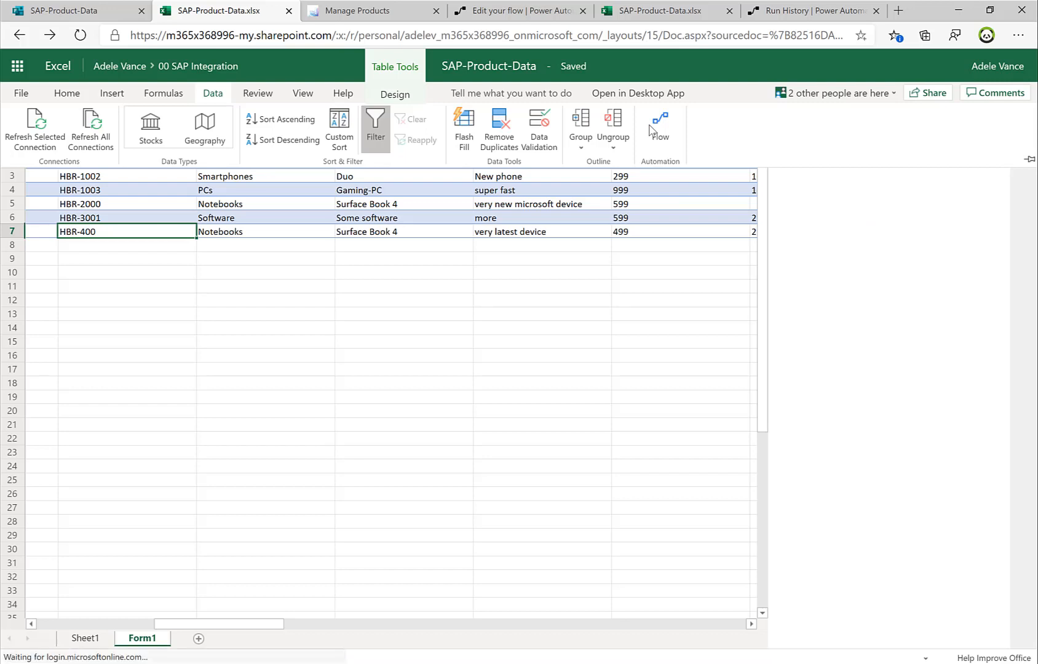
left_click(658, 126)
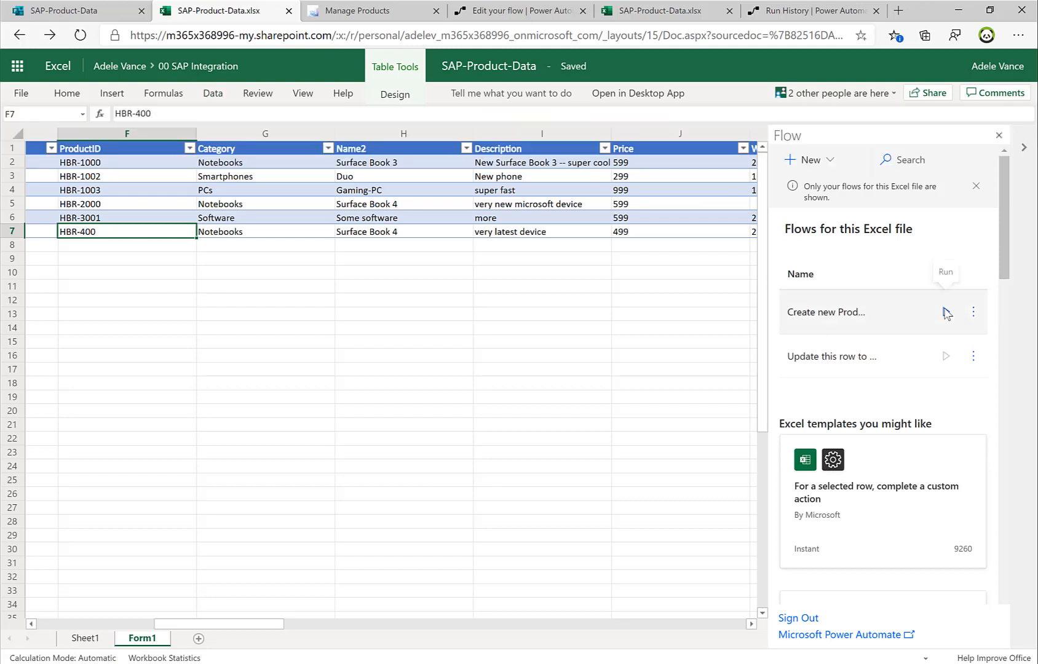
left_click(946, 311)
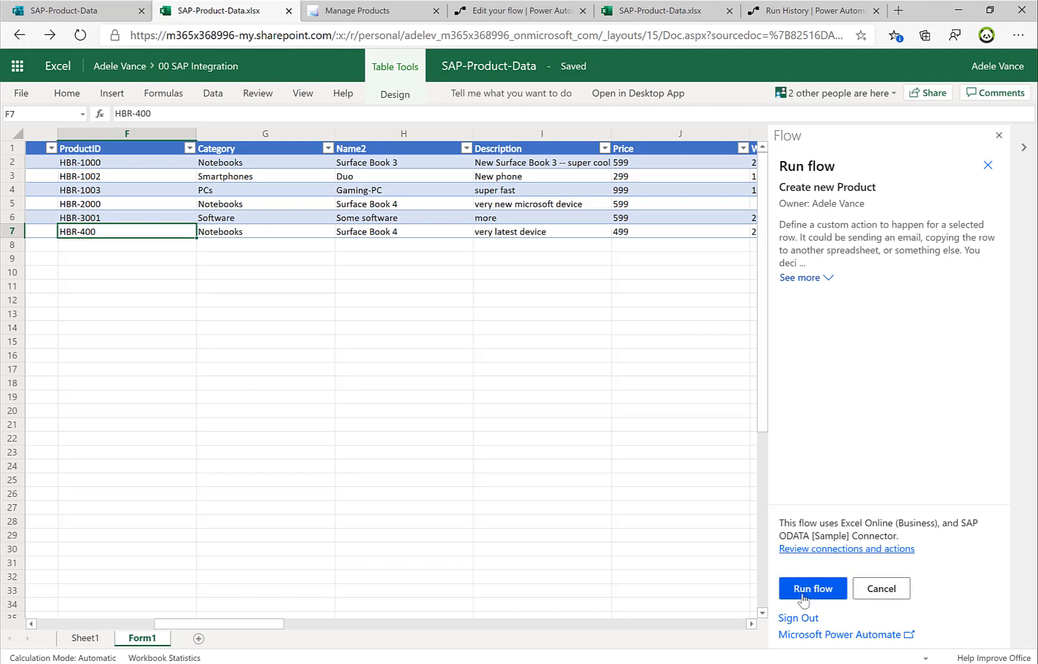
left_click(811, 588)
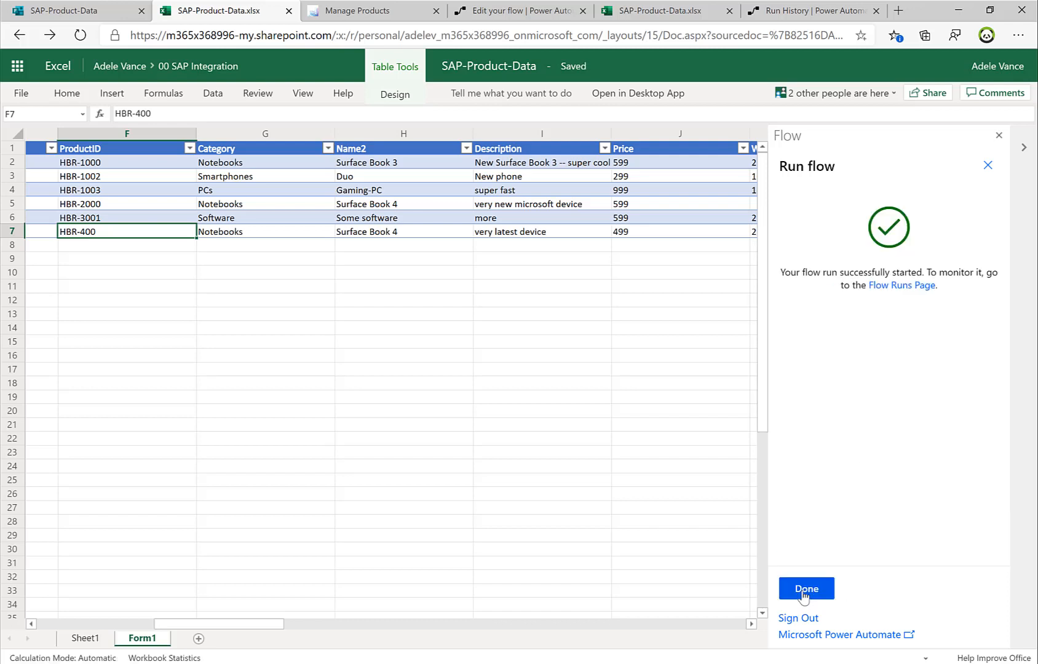
left_click(805, 588)
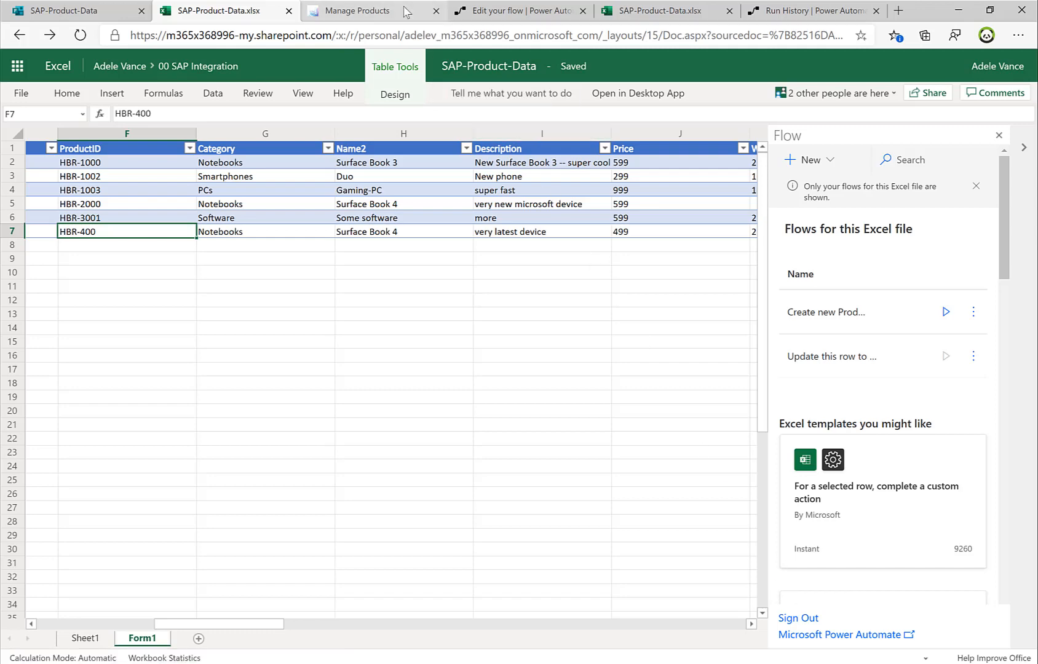
- Search Manage Products for HBR-400 to confirm the Surface Book 4 at 499 USD
left_click(363, 11)
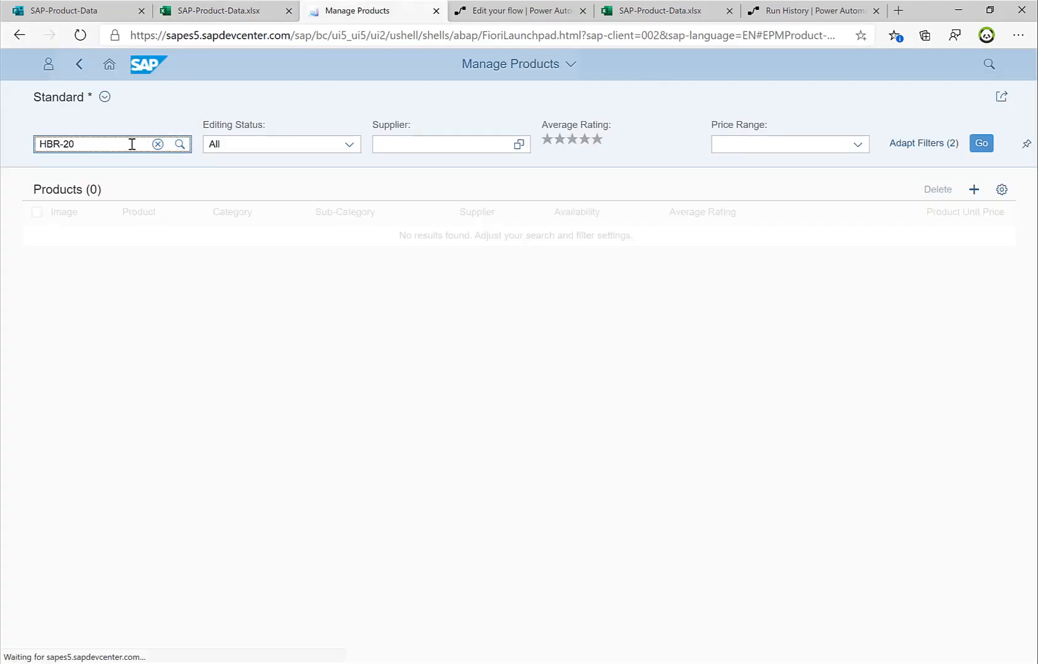
type("HBR-400")
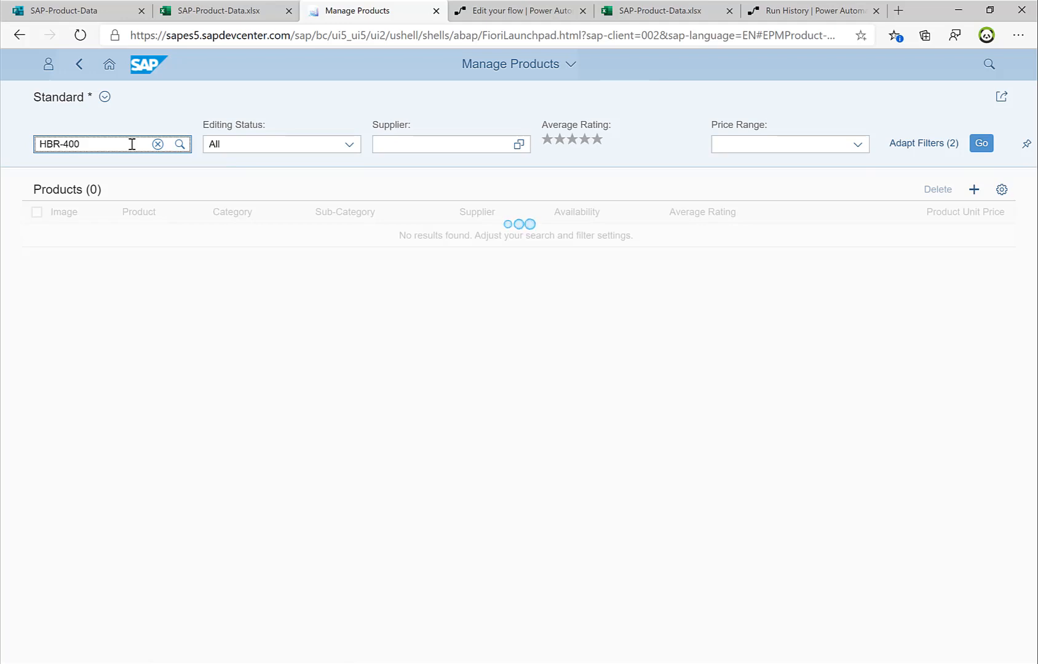
left_click(981, 143)
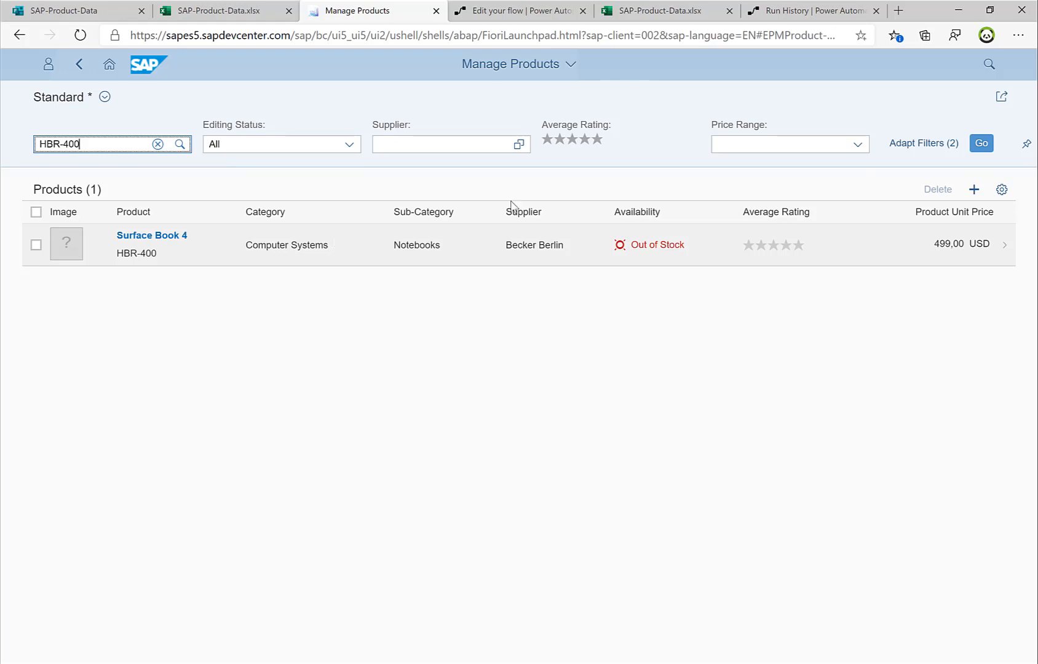
left_click(520, 10)
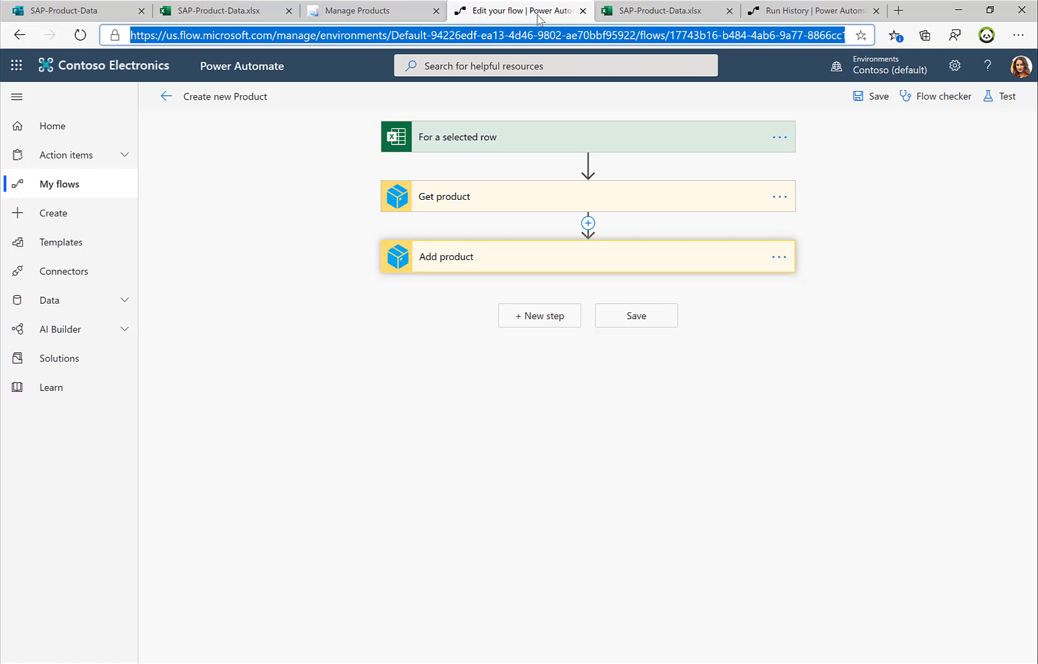
mouse_move(464, 139)
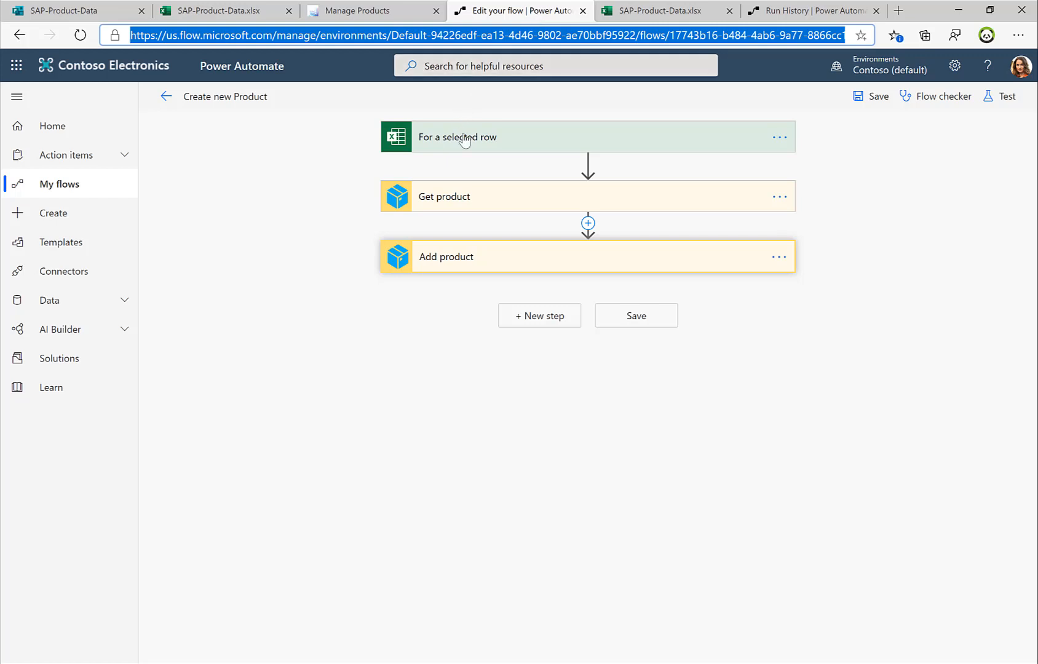
- Expand the For a selected row trigger to see it uses AddProductTable, then return to the workbook
left_click(458, 137)
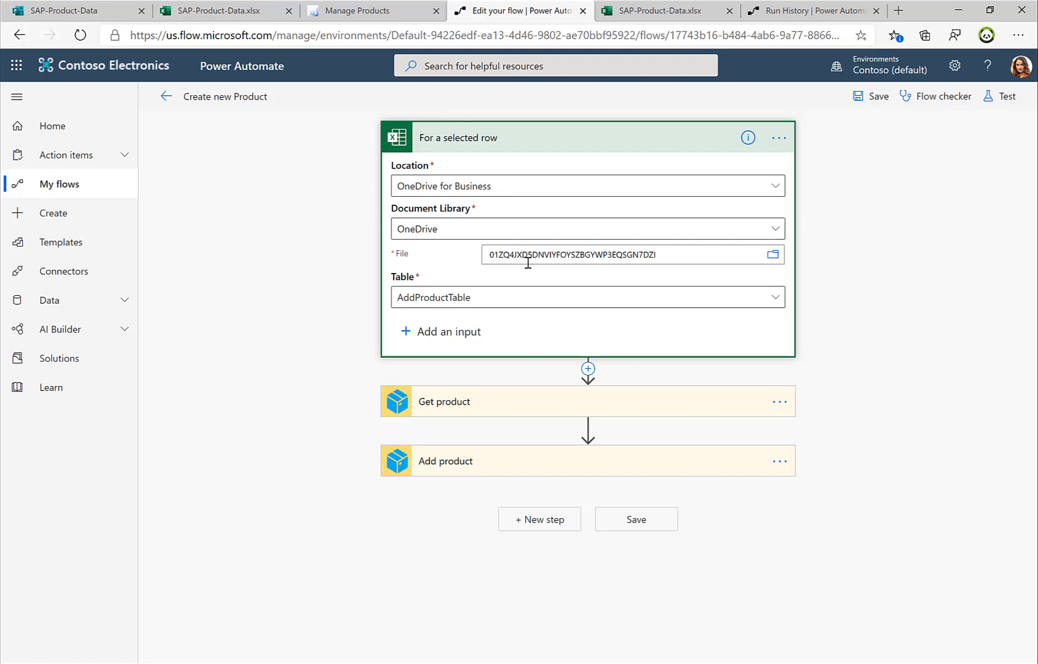
mouse_move(403, 264)
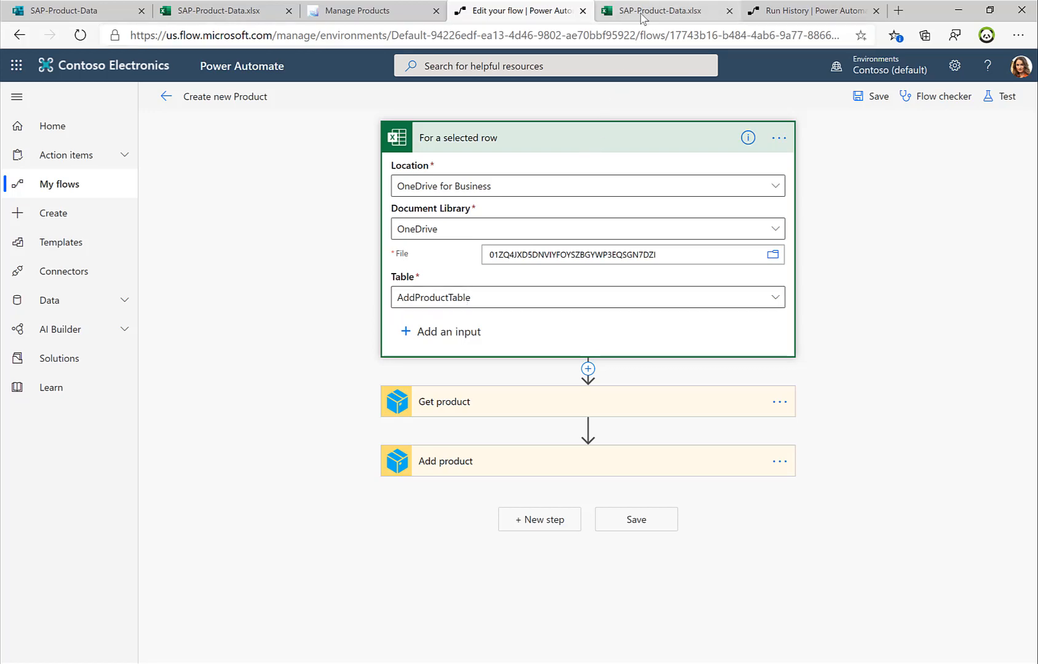
left_click(656, 10)
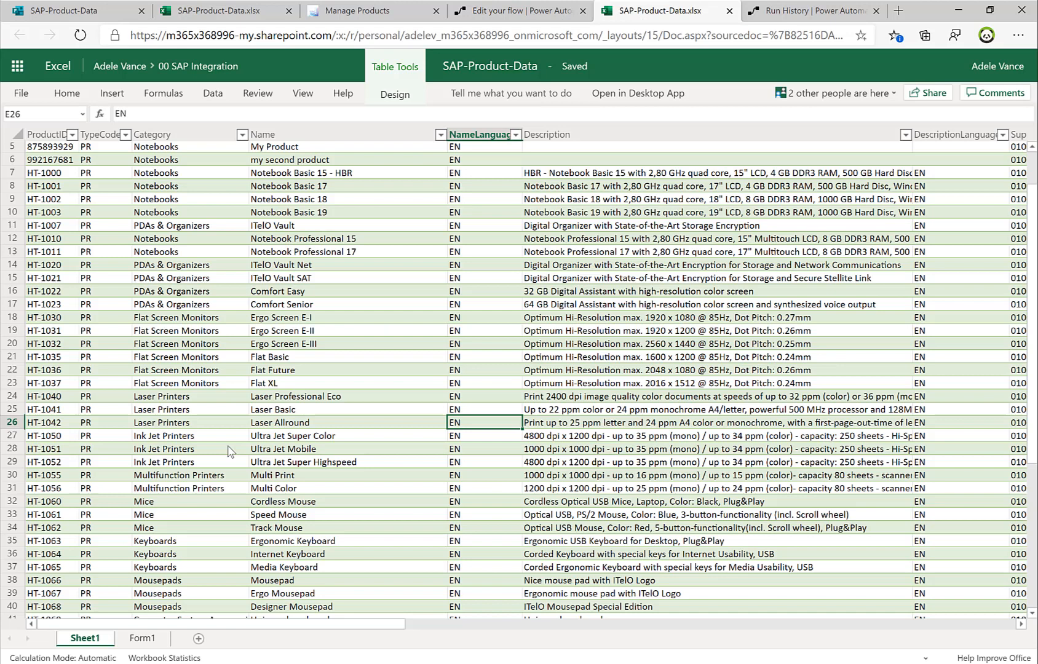
- On the Form1 sheet, check Table Design shows the name AddProductTable, then reopen the flow editor
left_click(142, 637)
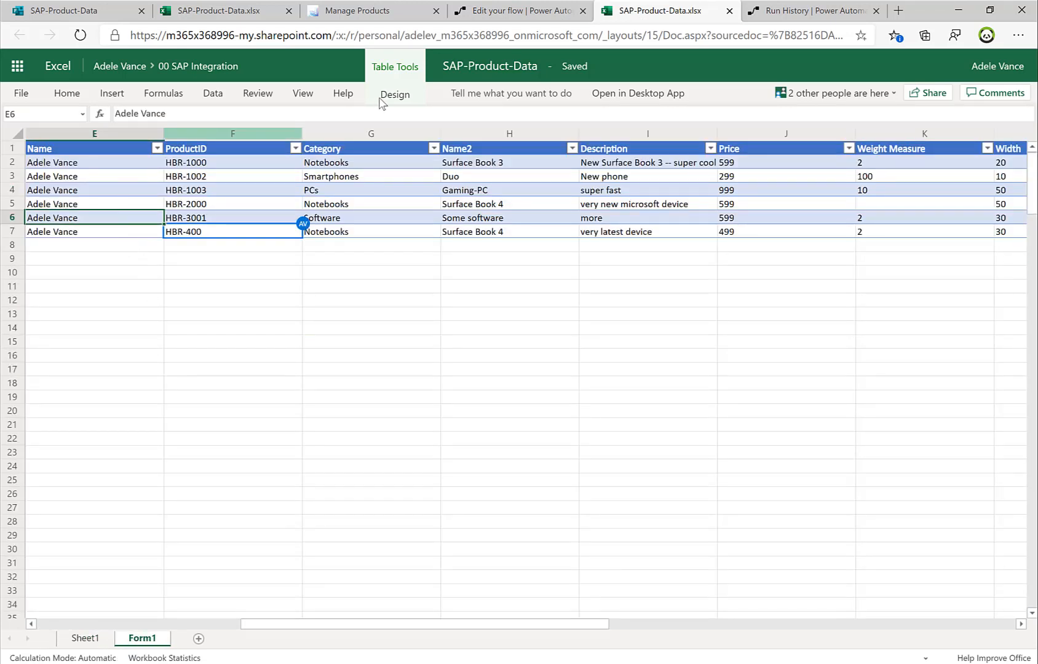
left_click(395, 94)
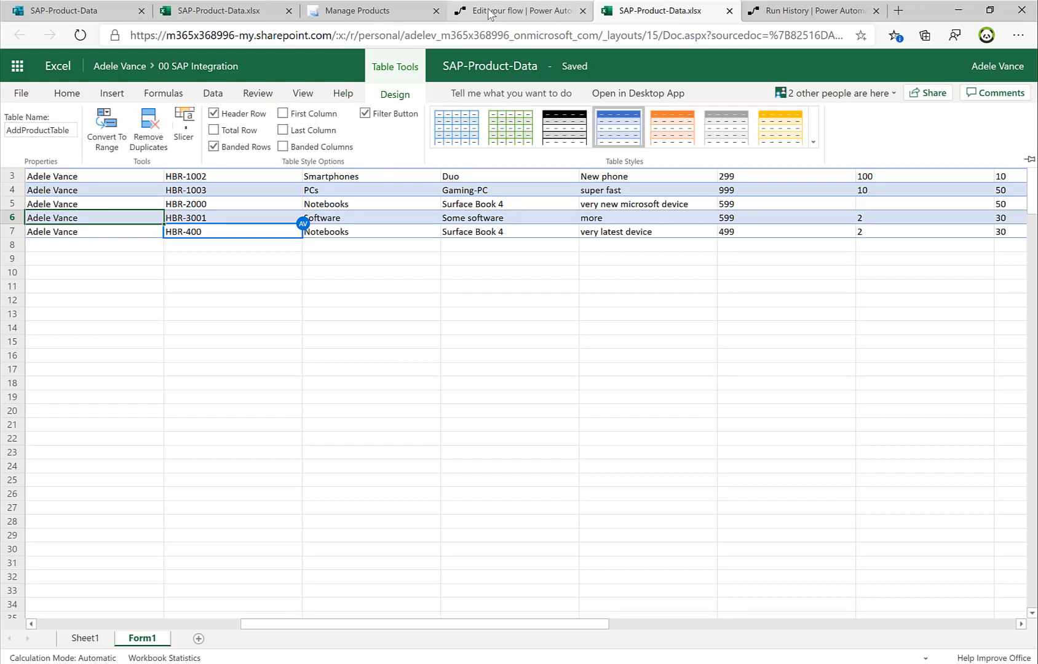
left_click(520, 10)
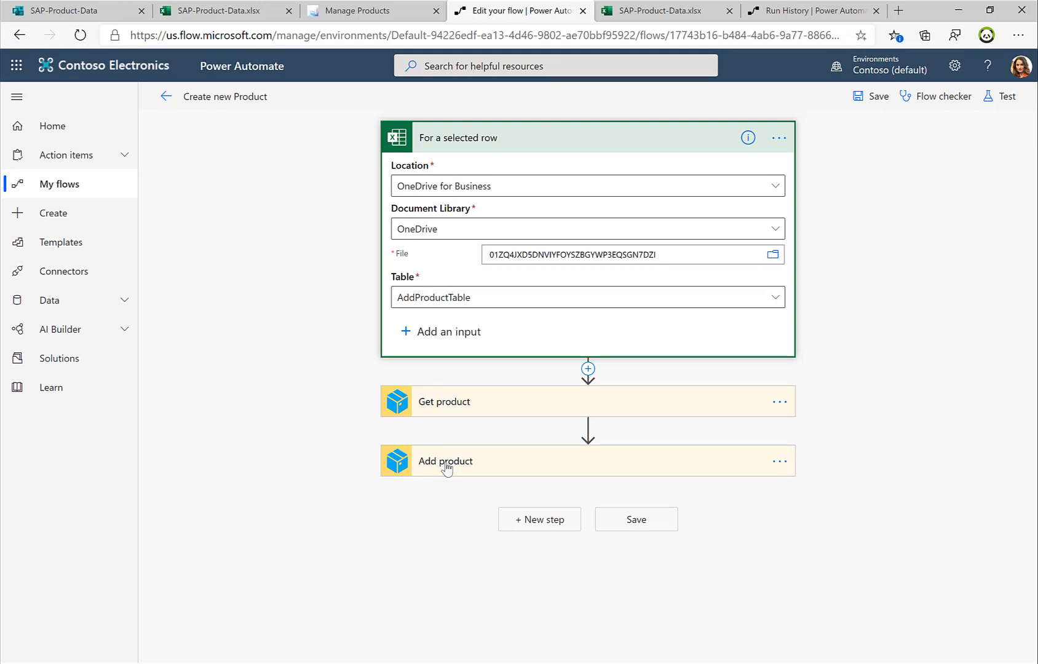
- Expand Get product and Add product, reviewing field mappings down to Dimension unit
left_click(444, 402)
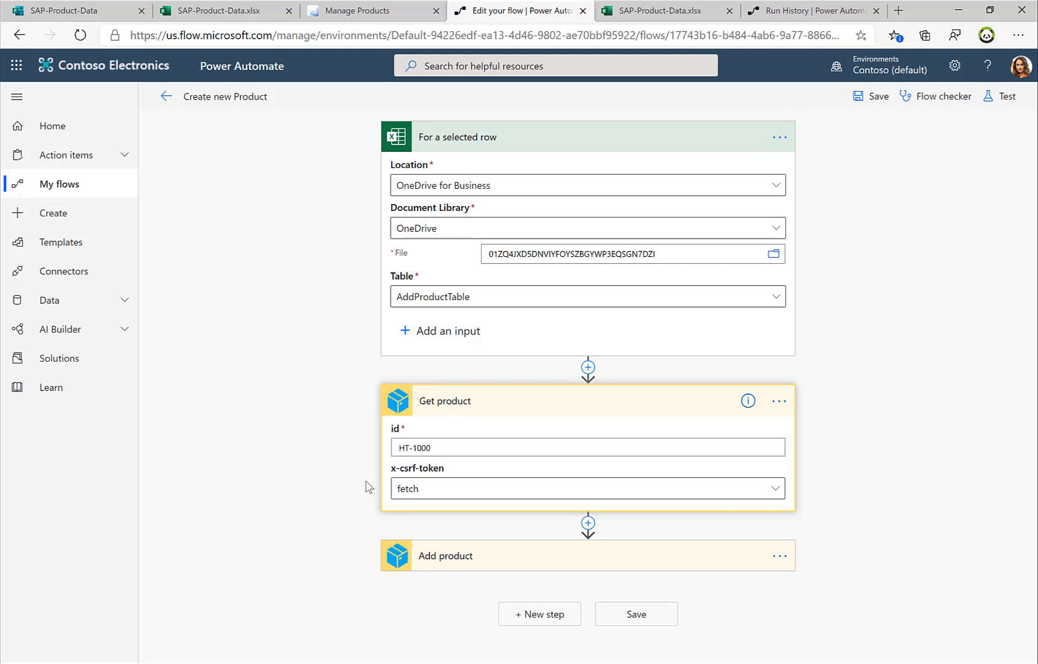
mouse_move(437, 555)
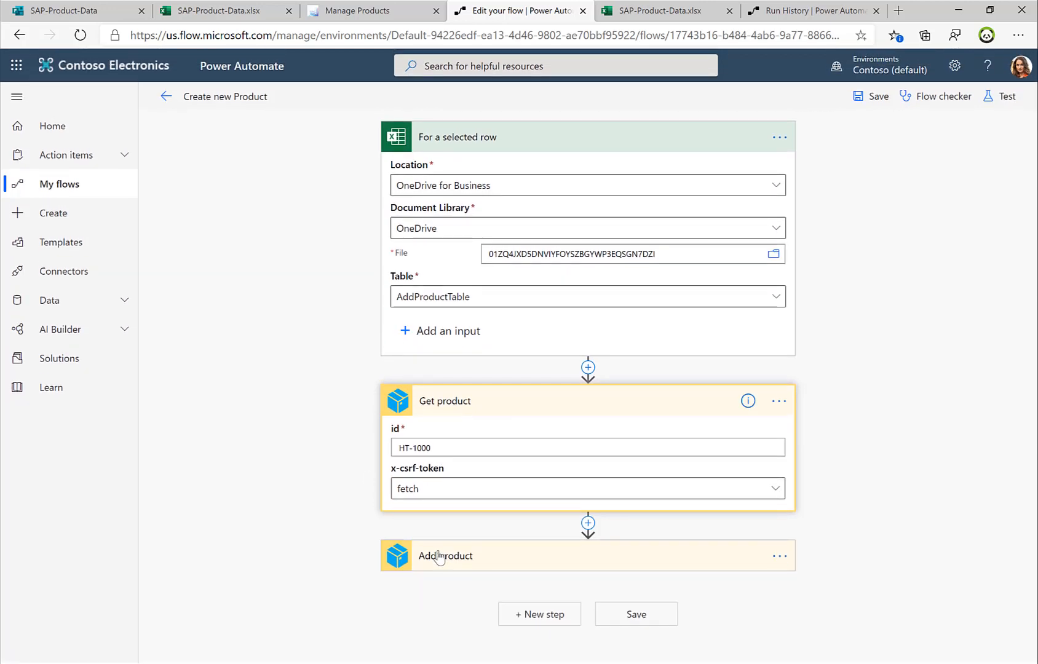
left_click(445, 555)
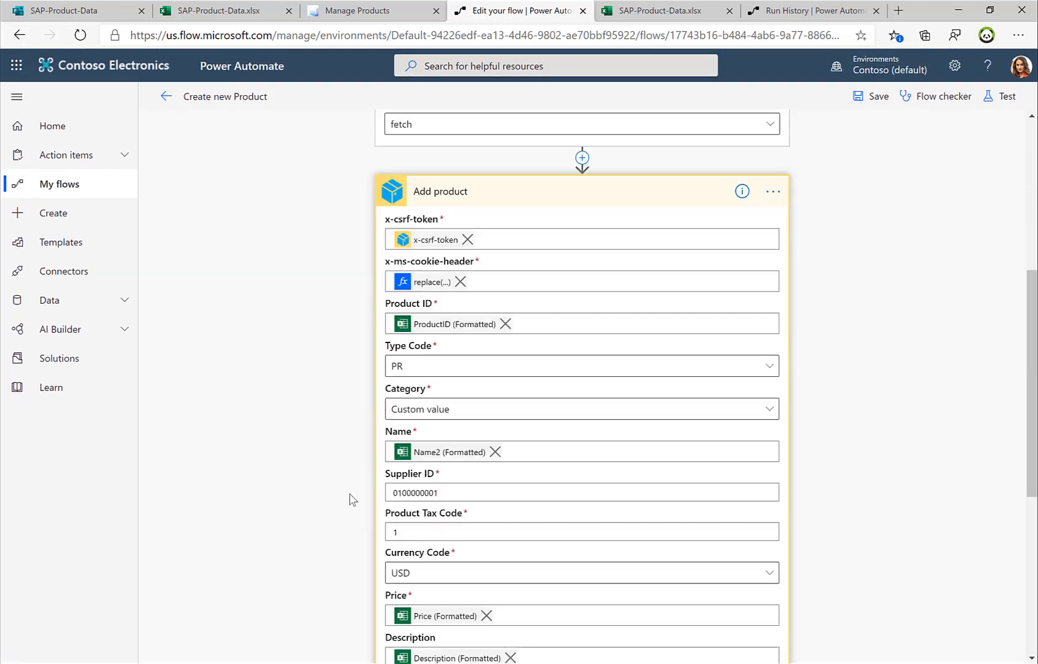
scroll("down", 3)
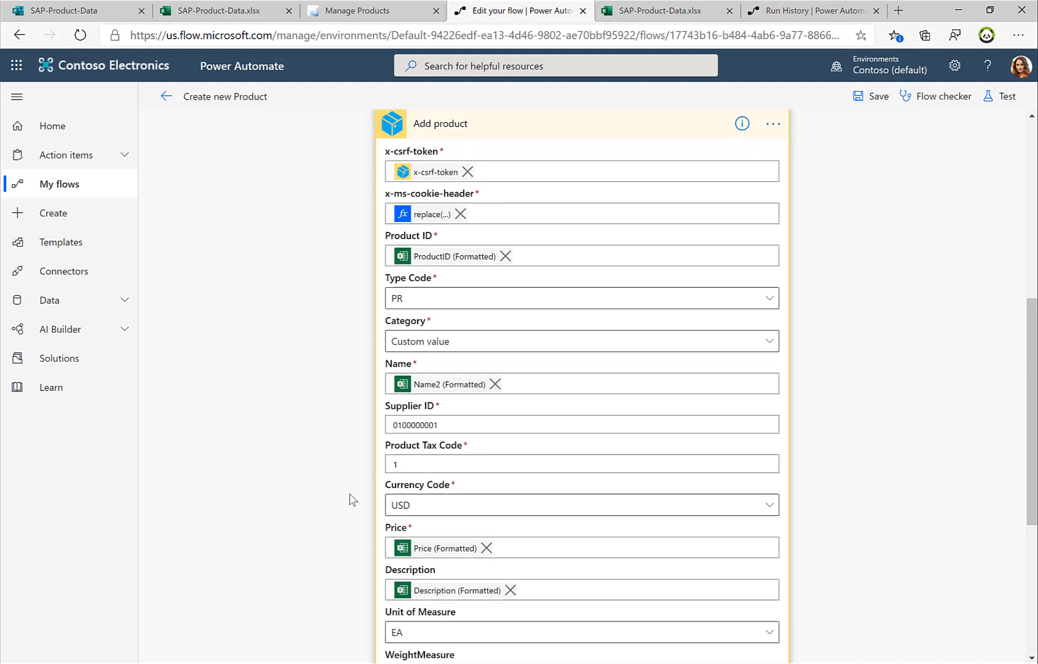
scroll("down", 3)
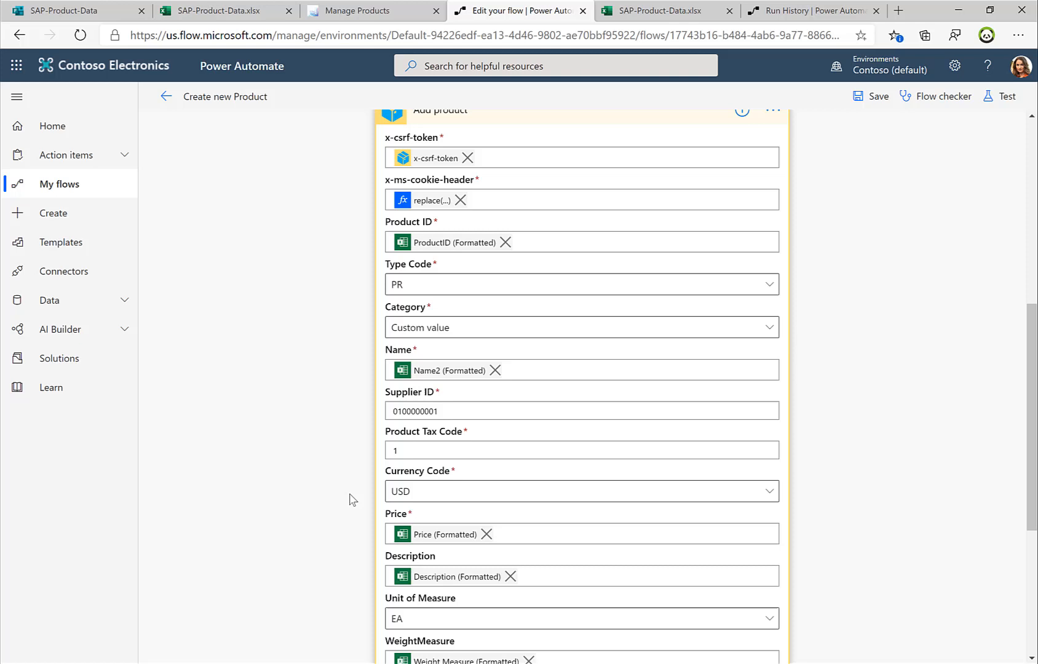
mouse_move(430, 428)
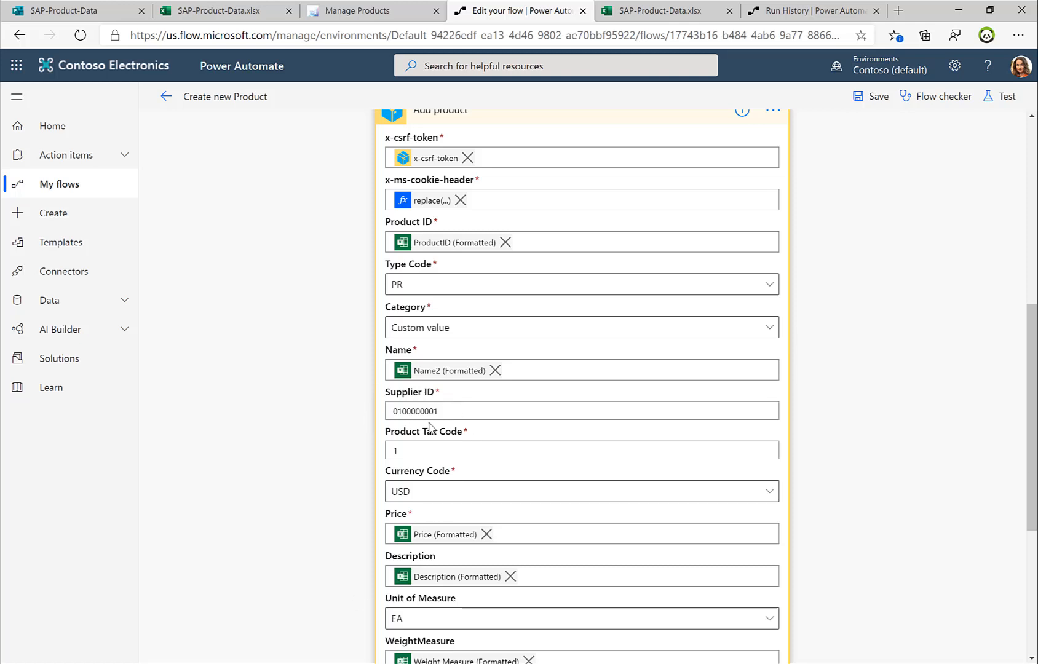
mouse_move(415, 515)
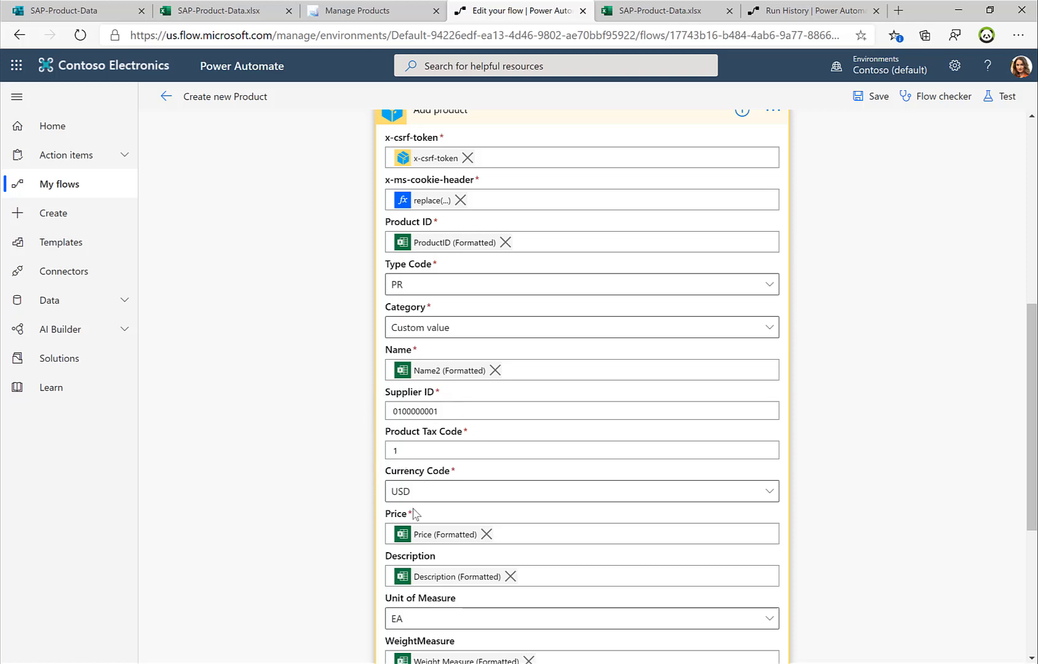
scroll("down", 3)
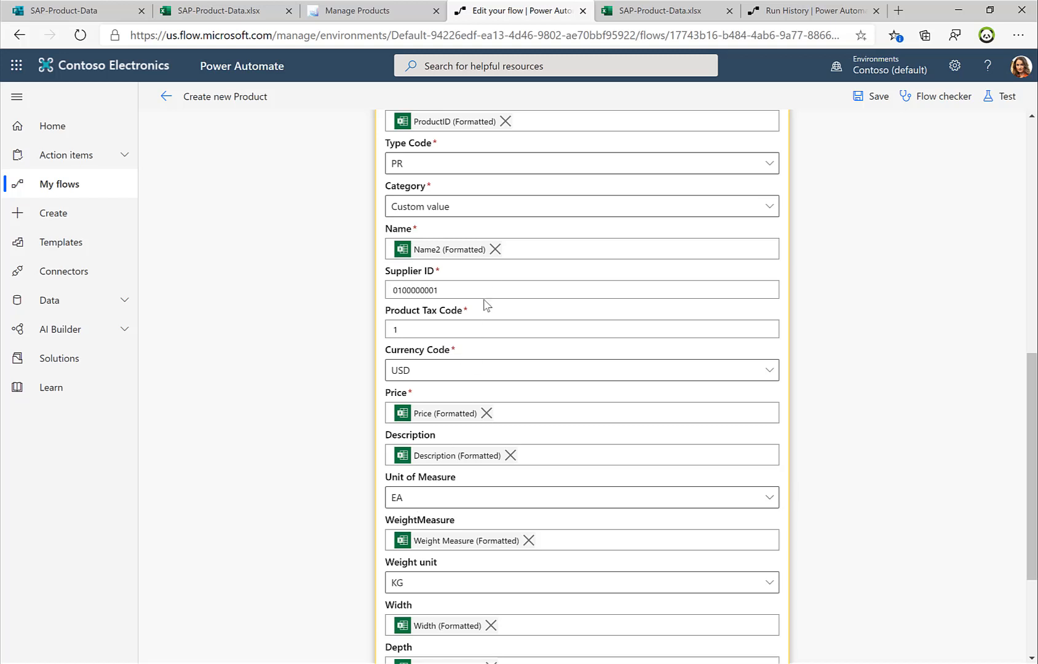
scroll("down", 3)
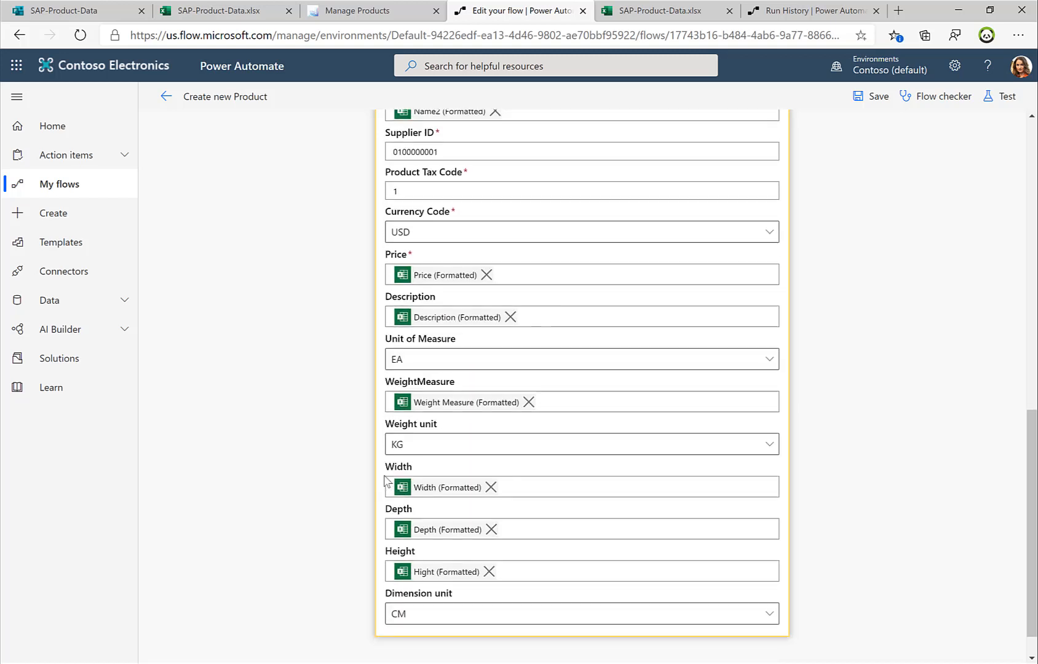
scroll("down", 3)
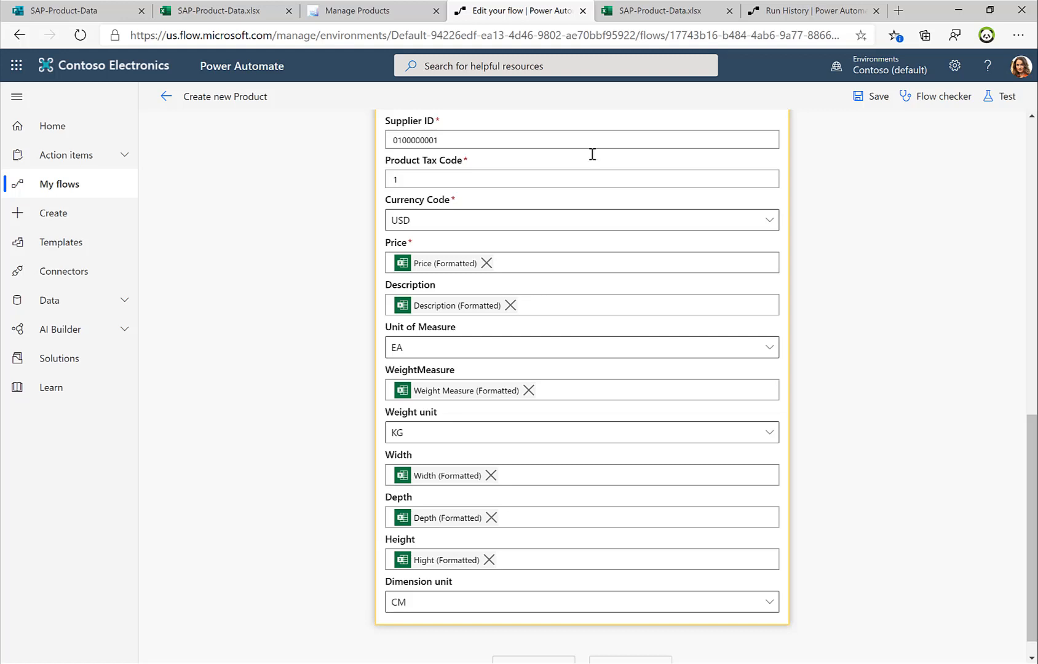
left_click(659, 10)
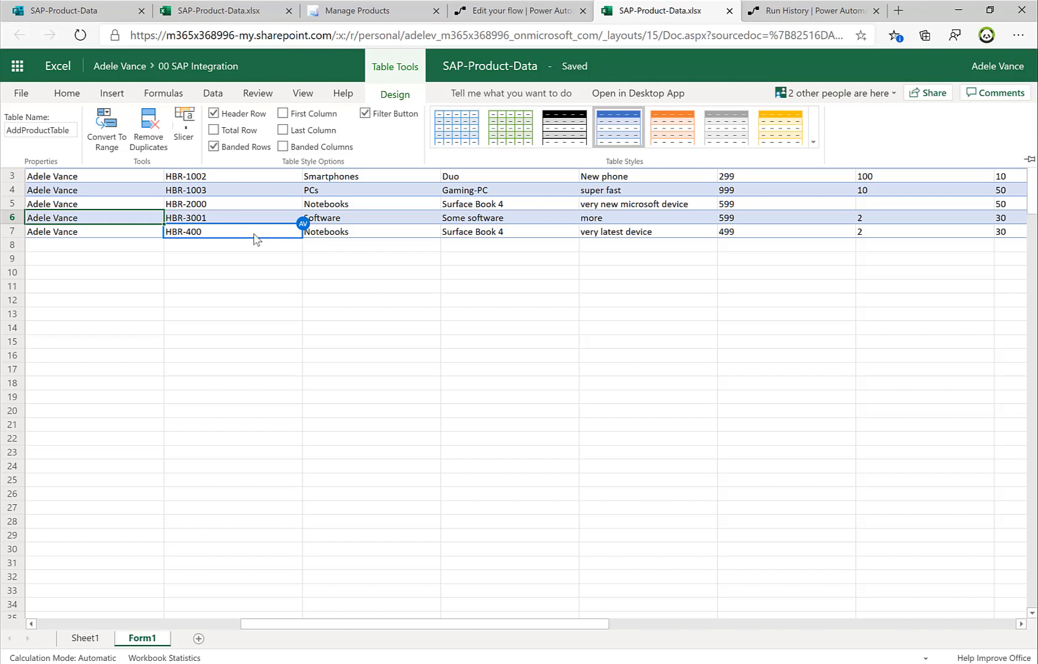
- Open the linked SAP-Product-Data survey via Insert > Forms > Edit Form
left_click(112, 93)
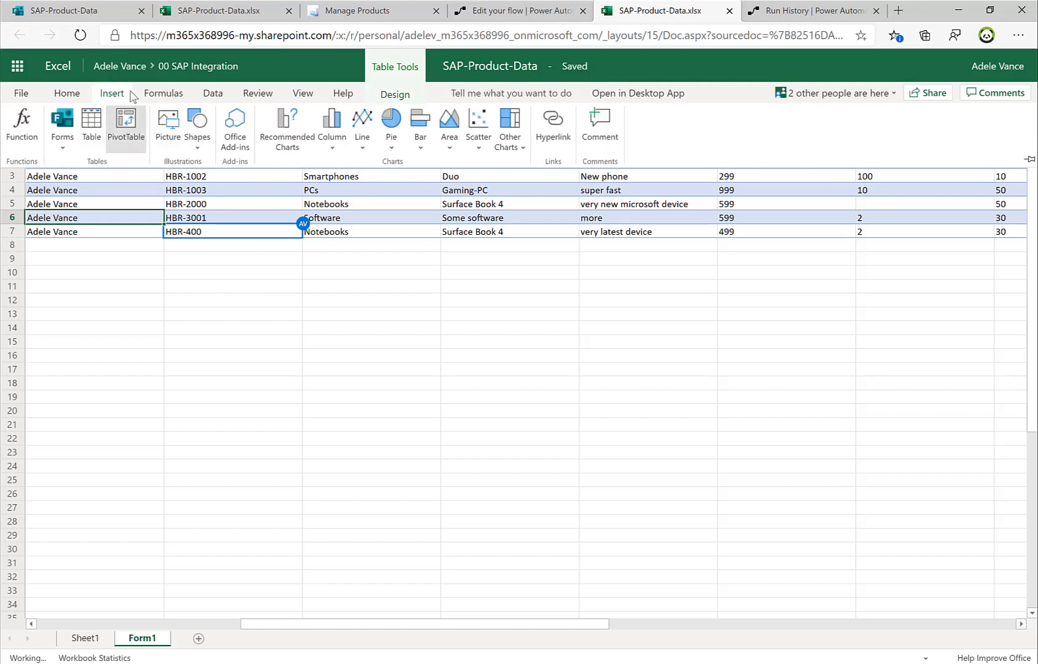
left_click(62, 124)
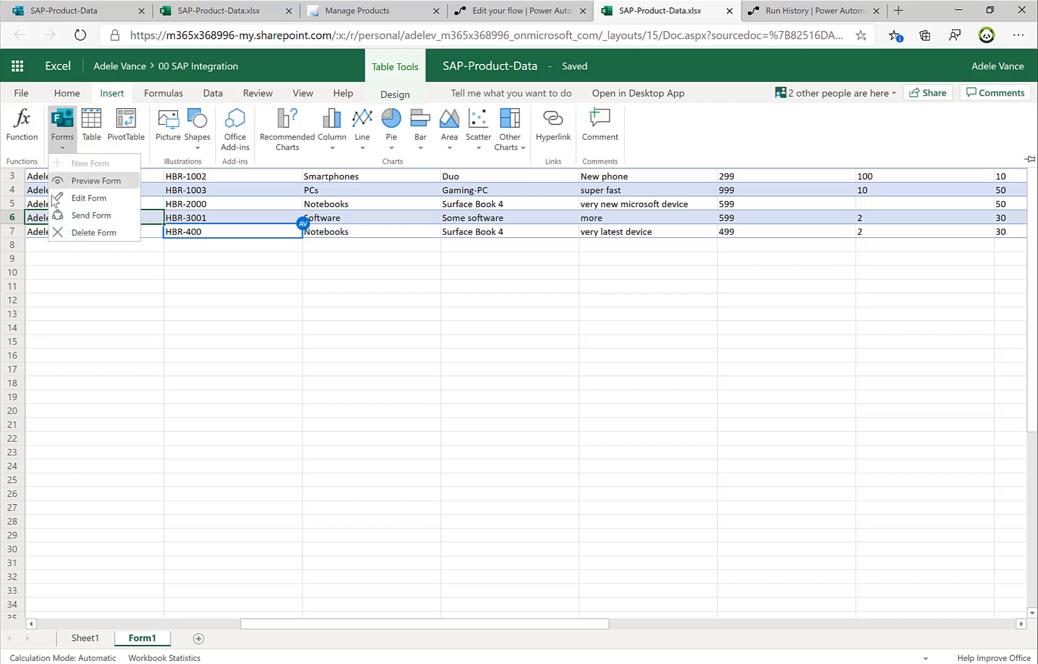
mouse_move(88, 198)
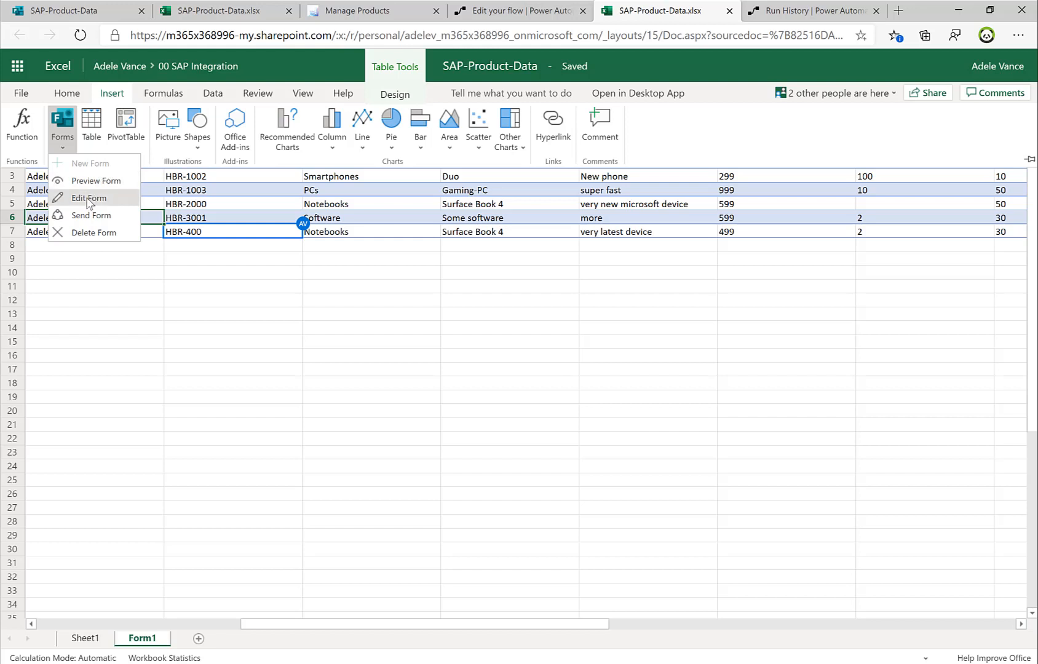
left_click(86, 198)
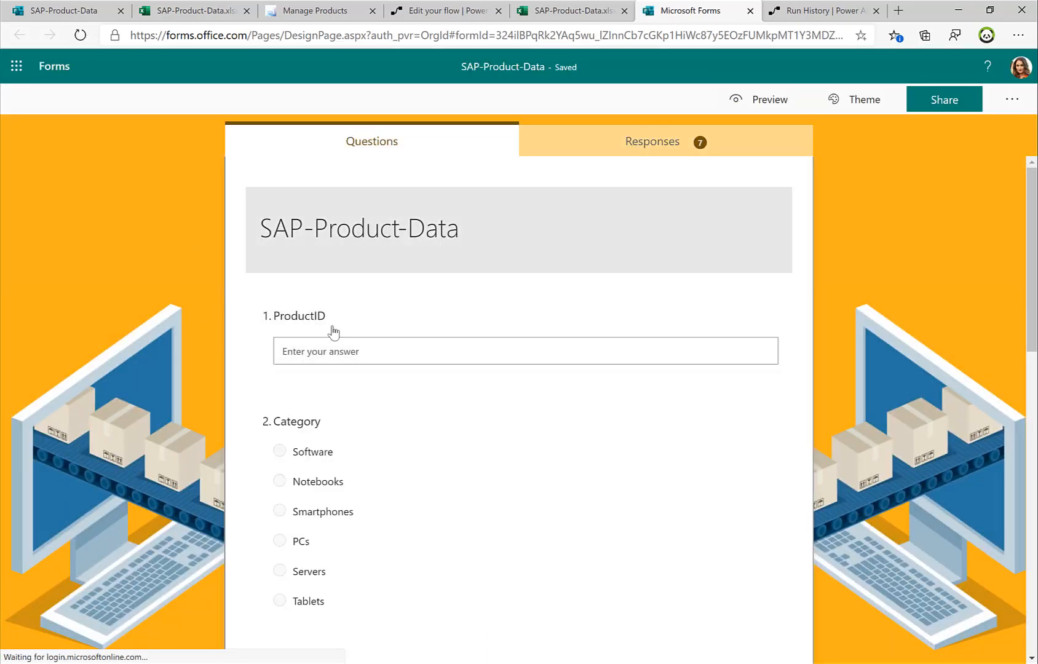
- Retitle question 7 to 'Width (cm)' and preview the form
scroll("down", 3)
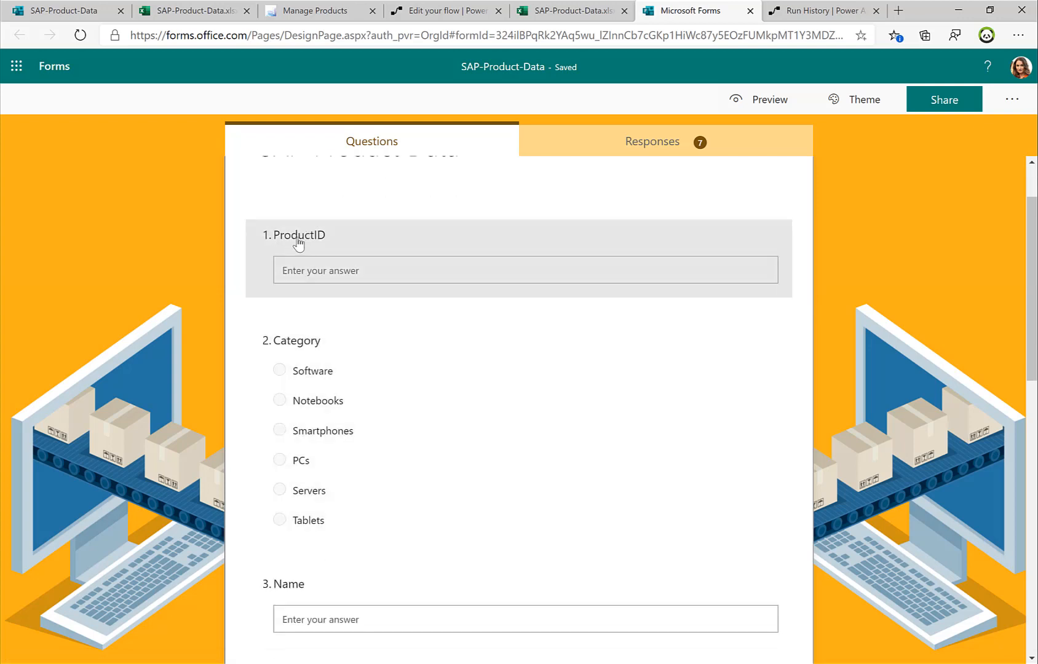
scroll("down", 3)
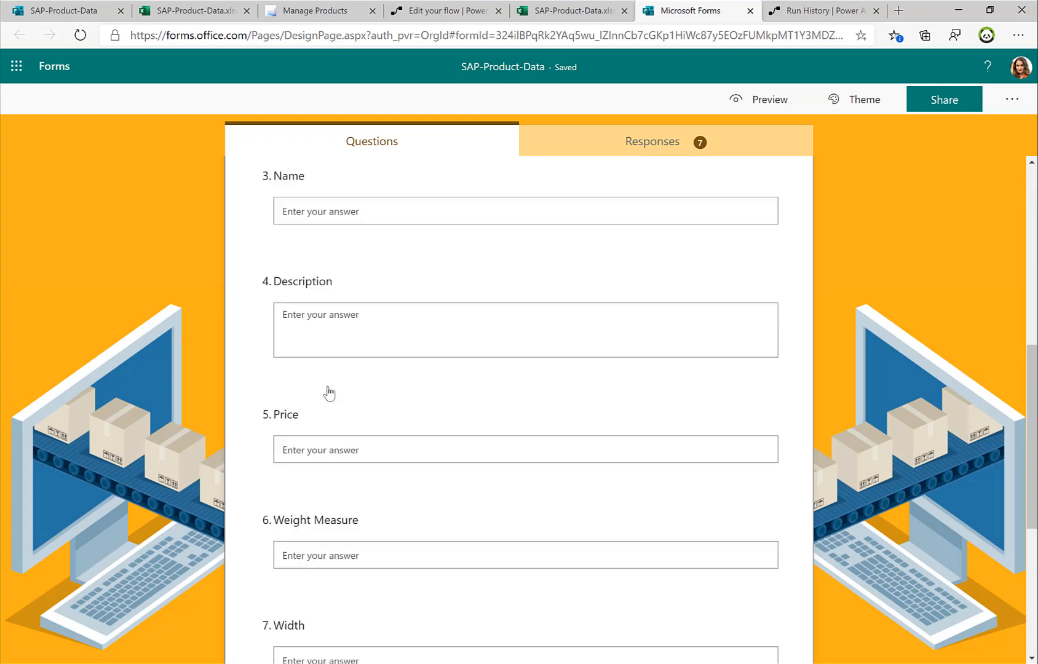
scroll("down", 3)
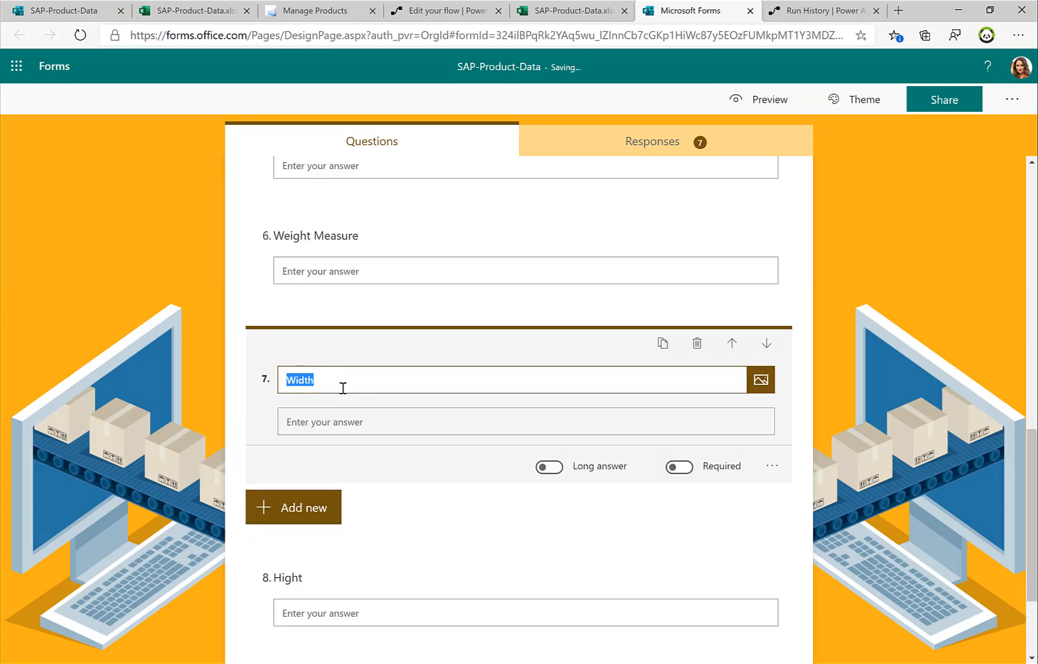
left_click(341, 380)
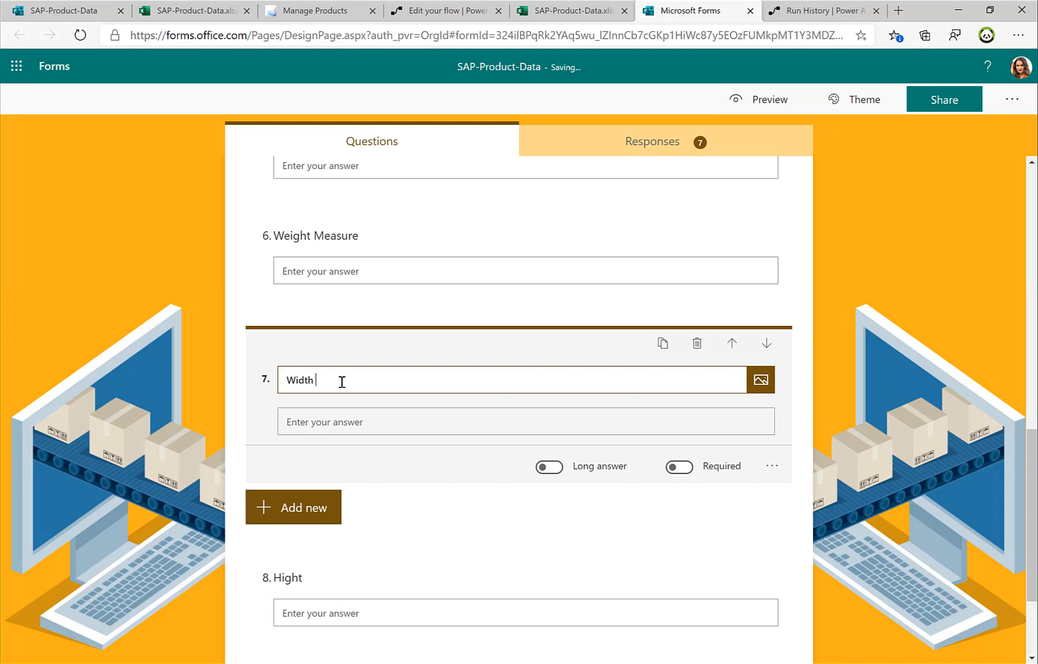
type("(cm)")
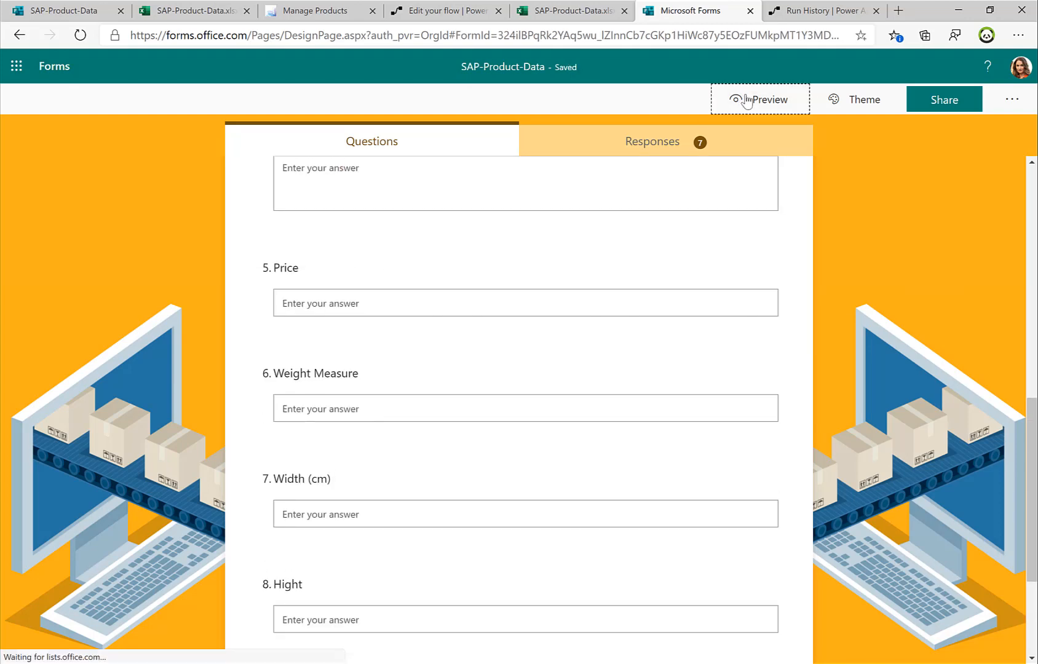
left_click(760, 100)
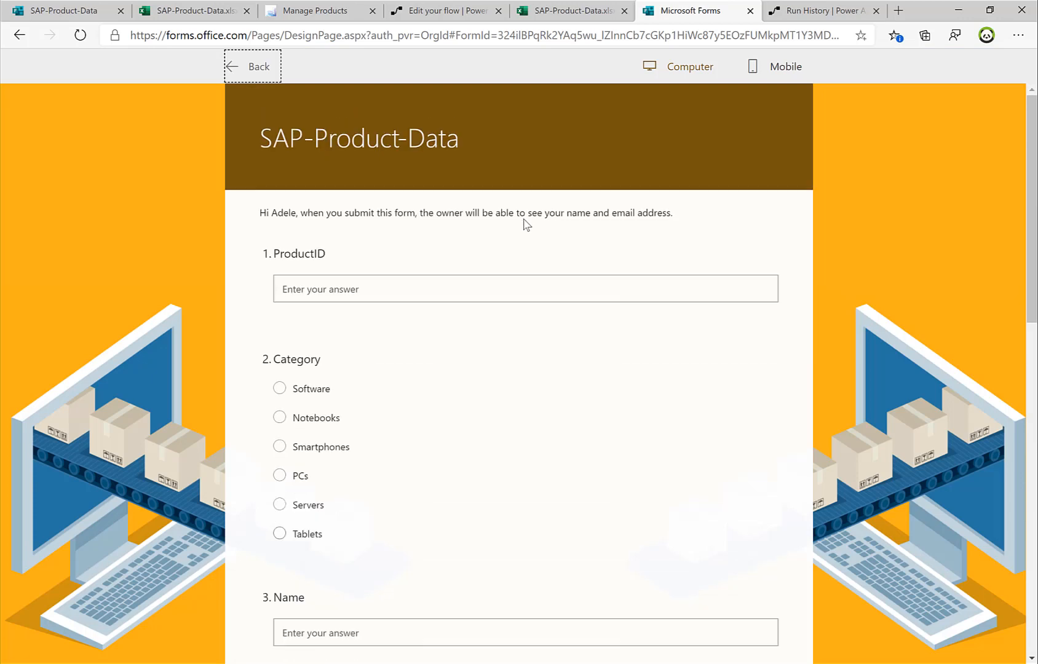
mouse_move(235, 71)
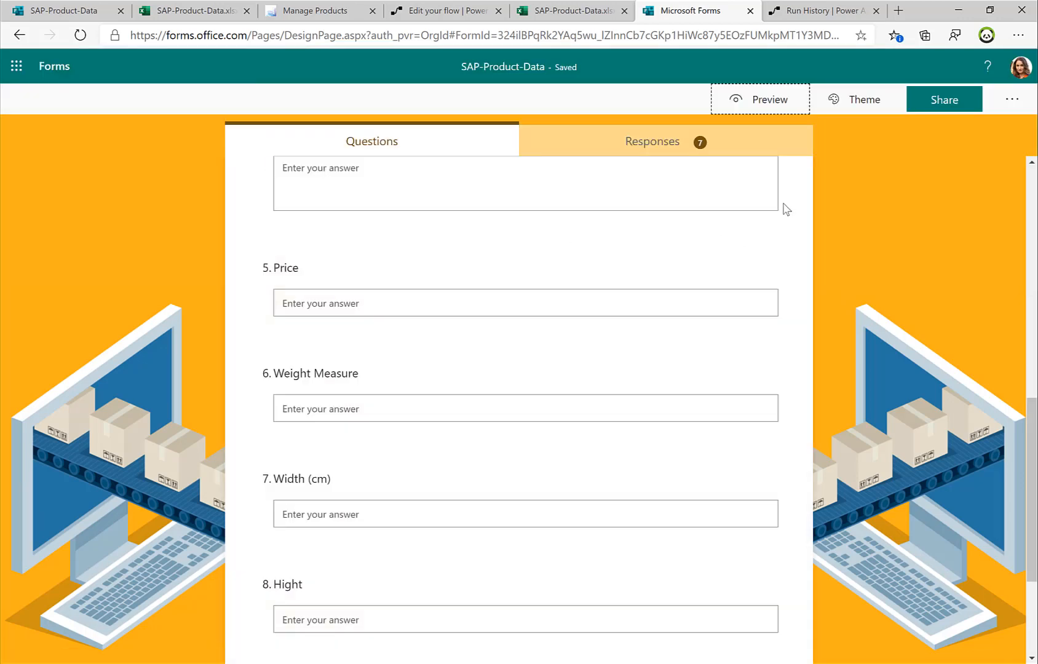
mouse_move(943, 100)
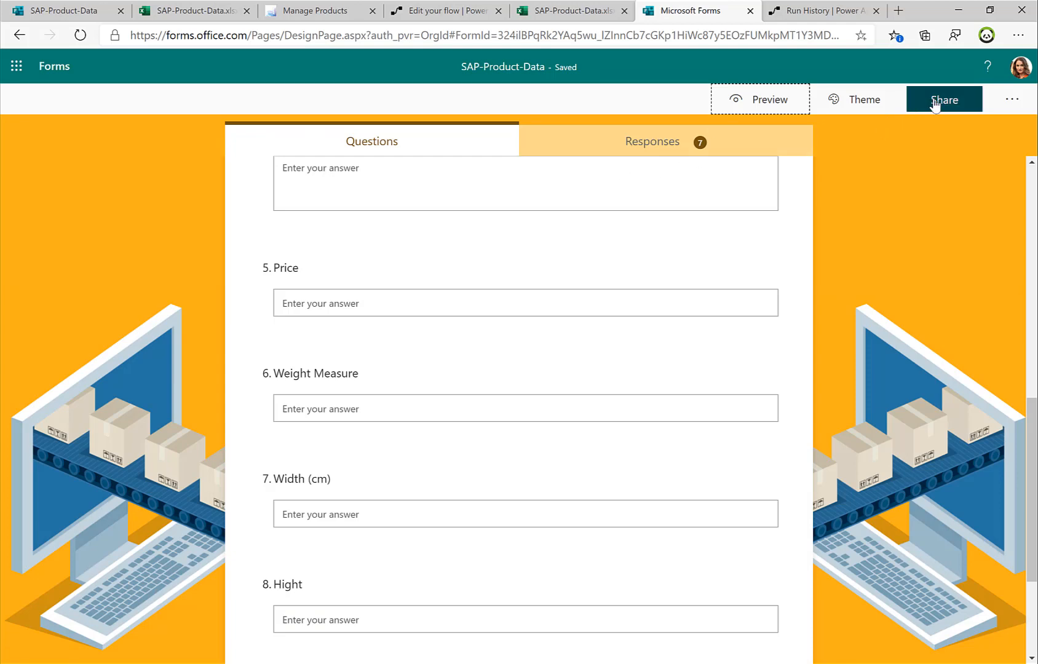
- Open the Share panel and check which respondents may answer the form
left_click(943, 100)
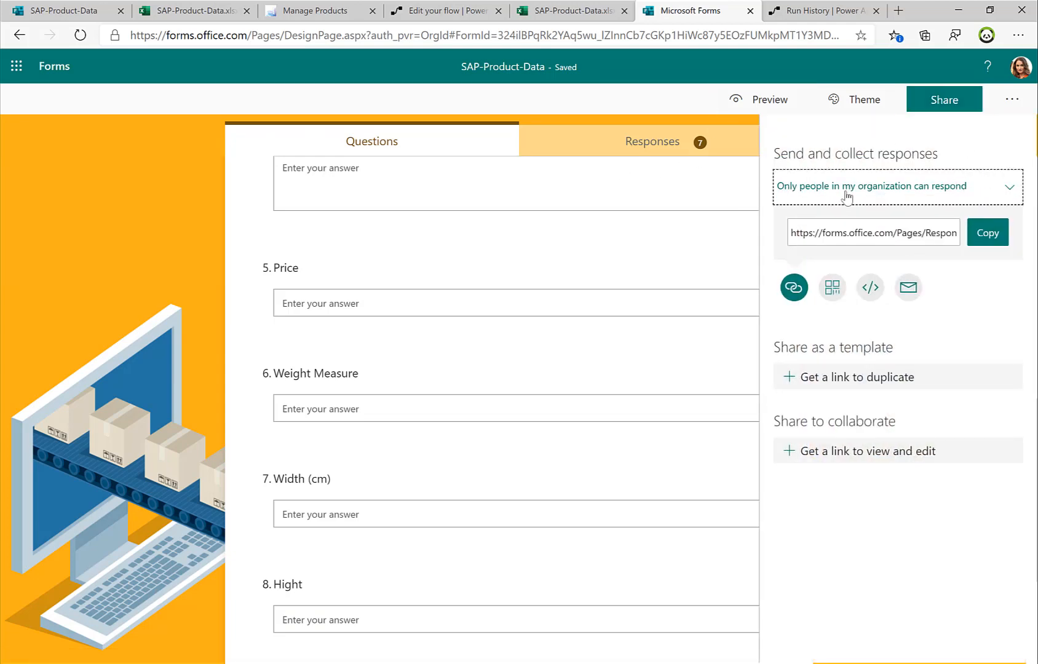
left_click(894, 186)
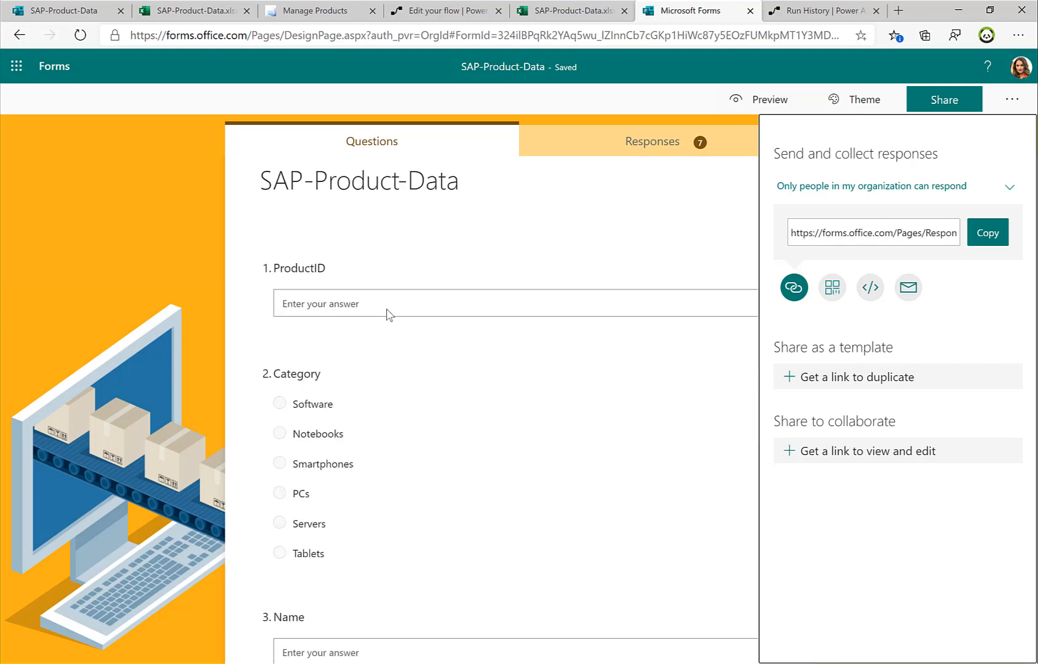
left_click(569, 10)
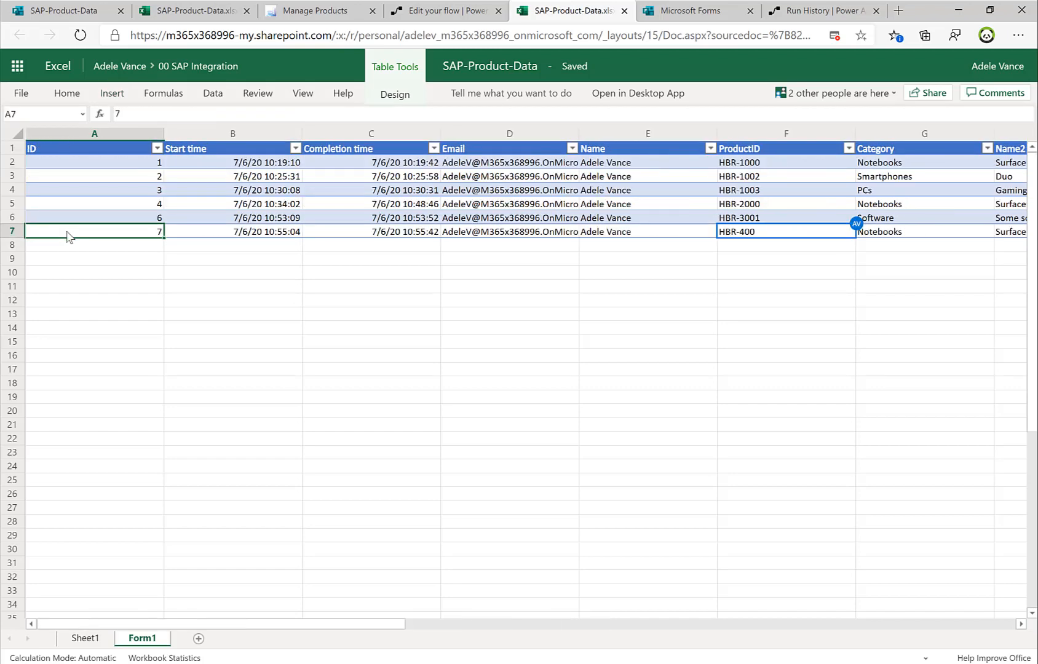
- Review HBR-400's row across columns: description, price 499, weight 2, width 30, depth 20
left_click(232, 231)
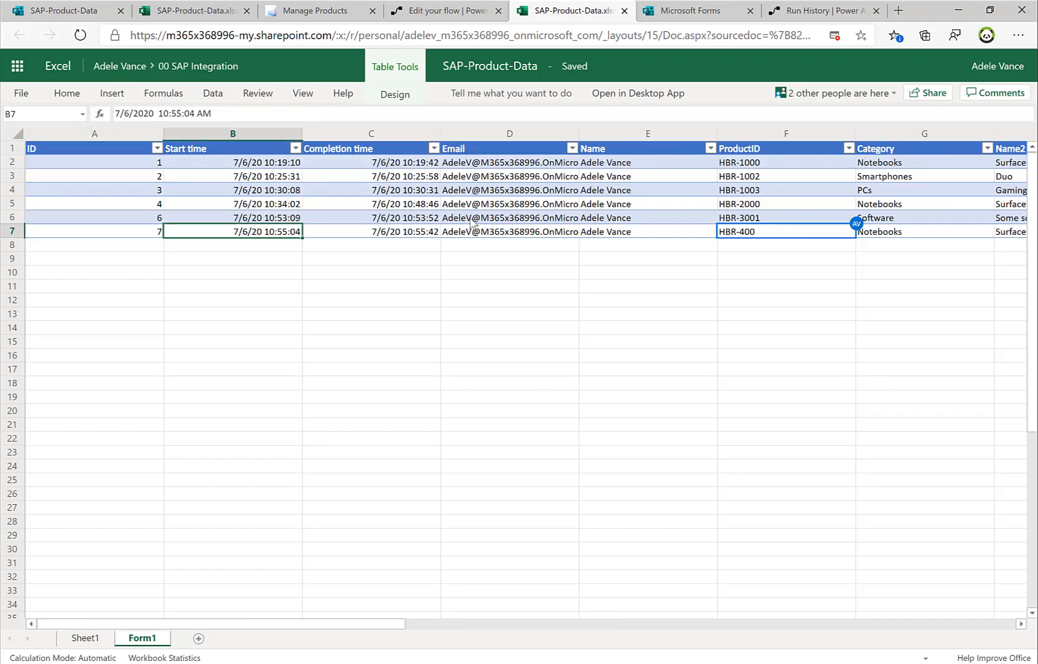
left_click(509, 231)
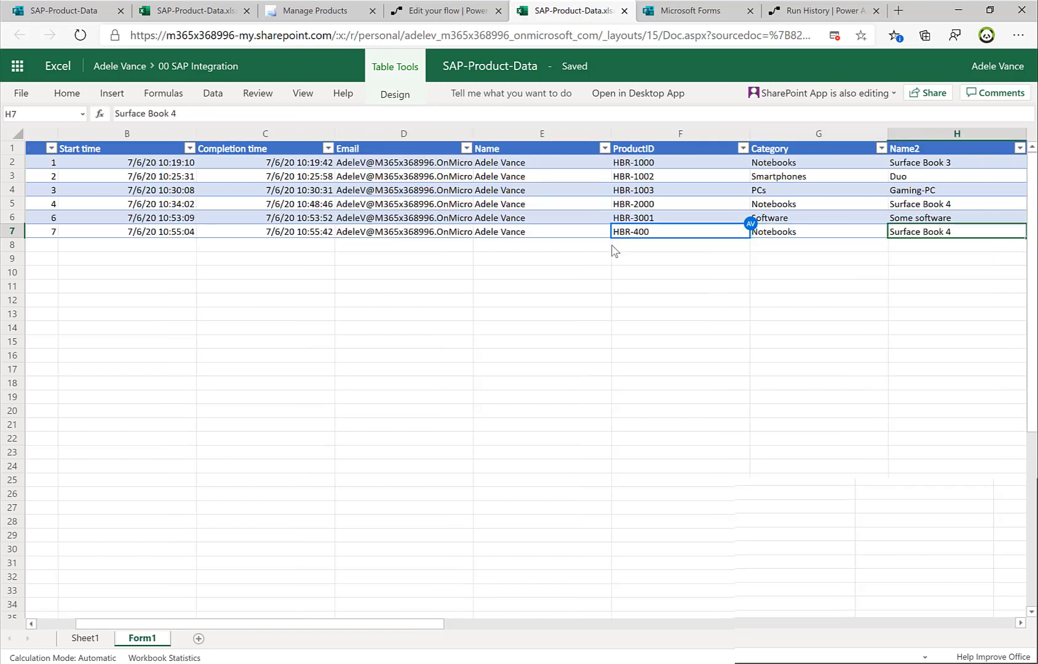
scroll("right", 3)
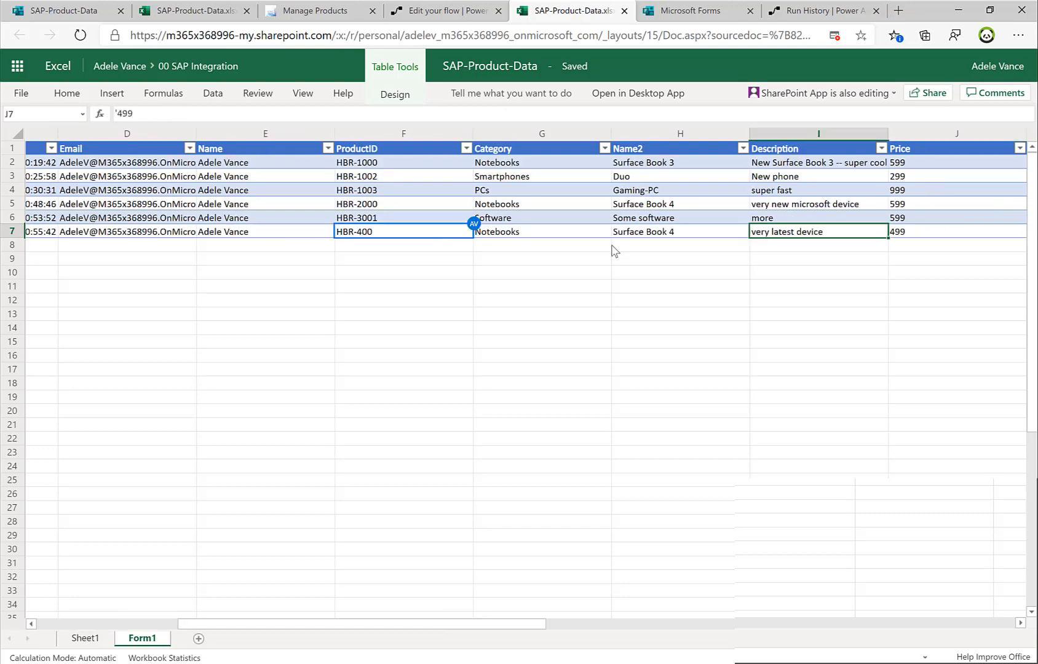
scroll("right", 3)
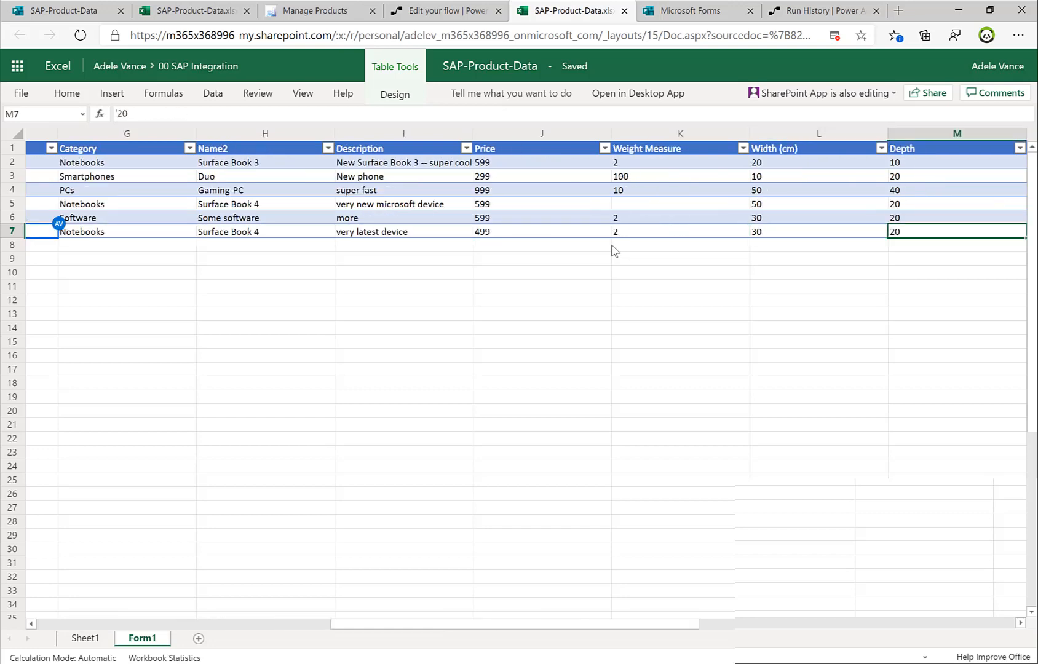